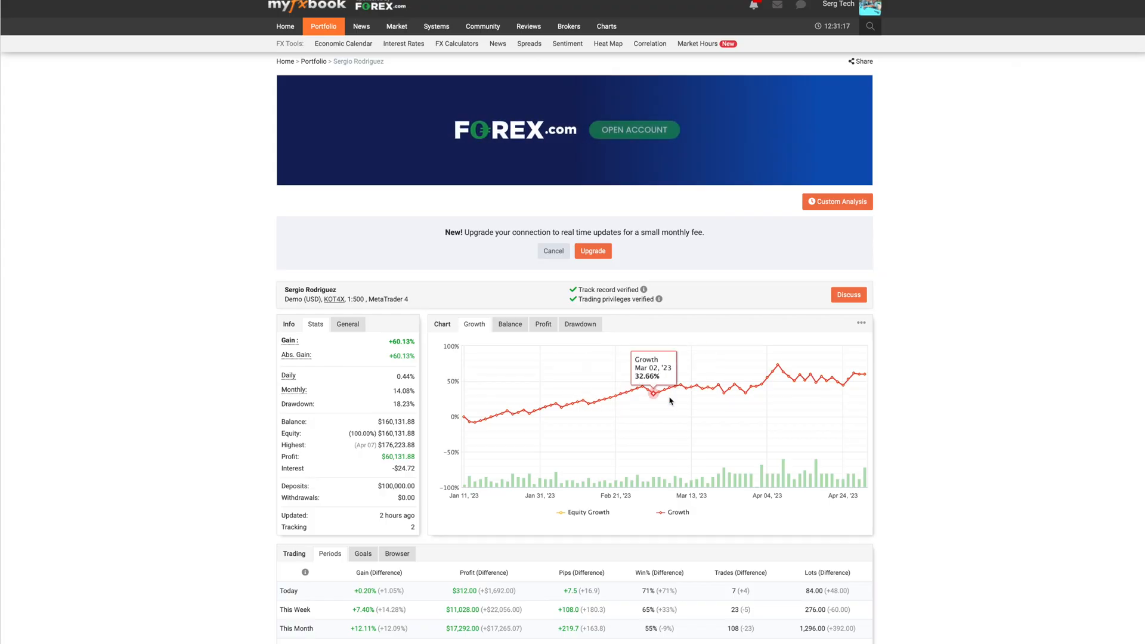
Step: Go from the Portfolio menu to Add Account, reaching the account settings page
{"action": "left_click", "coordinate": [324, 26]}
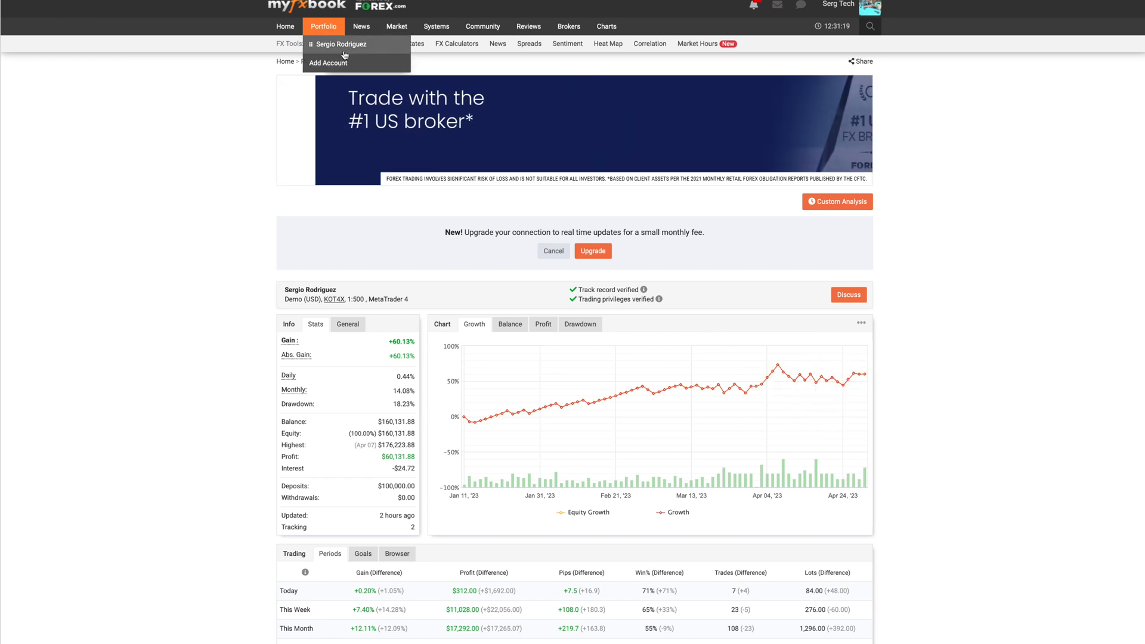
{"action": "left_click", "coordinate": [329, 62]}
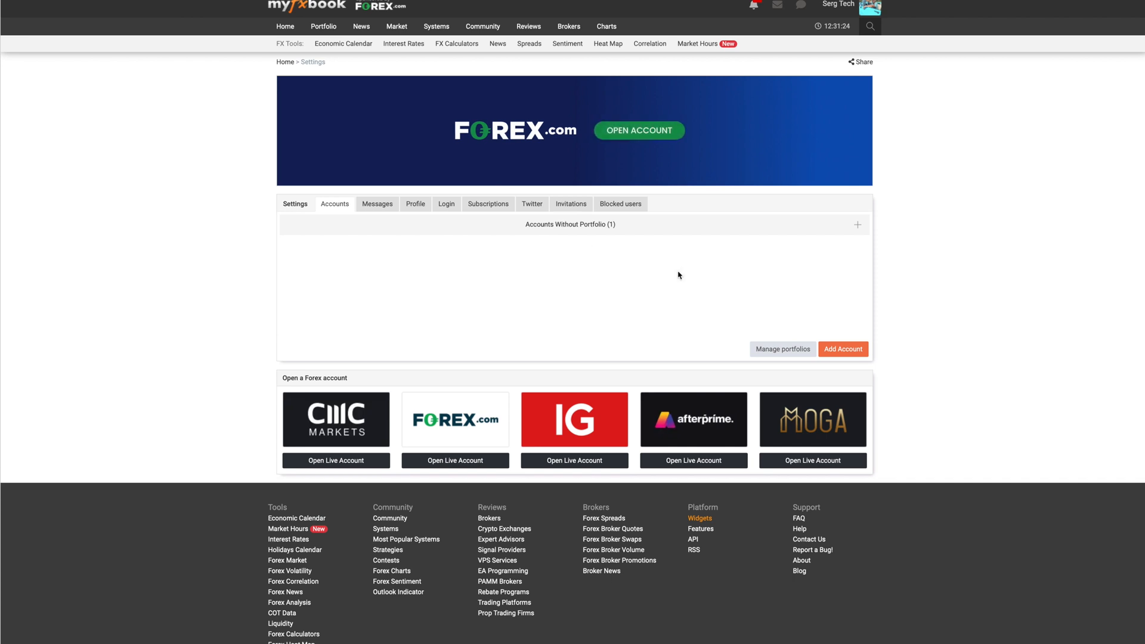
Step: Start a new account and choose MetaTrader 4 (Auto Update) as its platform
{"action": "left_click", "coordinate": [843, 349]}
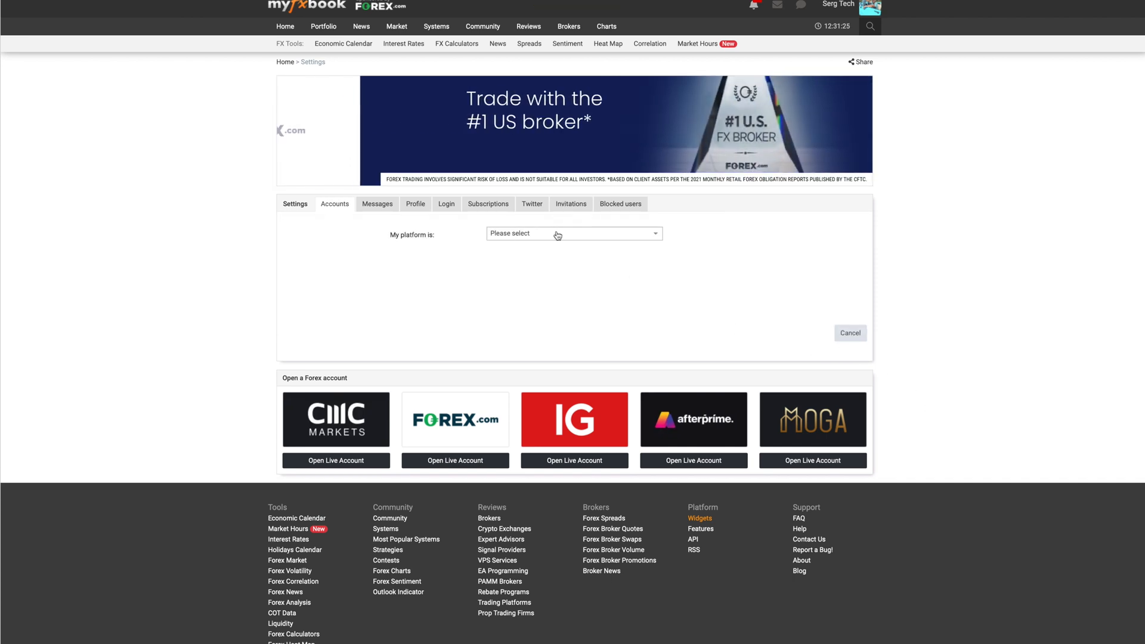
{"action": "left_click", "coordinate": [574, 234]}
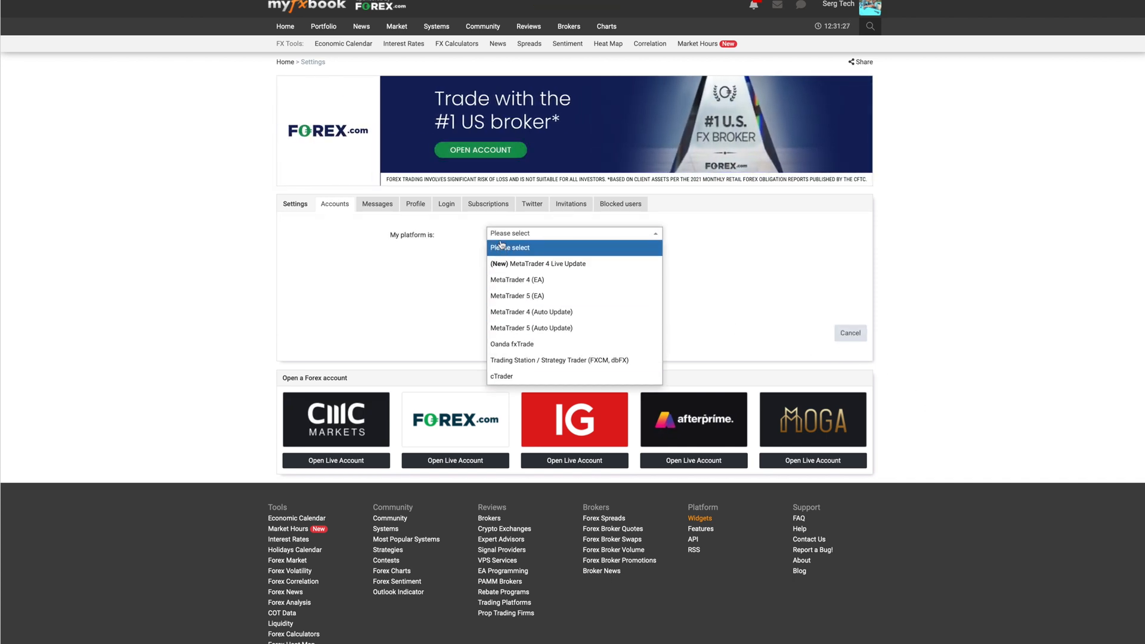
{"action": "mouse_move", "coordinate": [524, 312]}
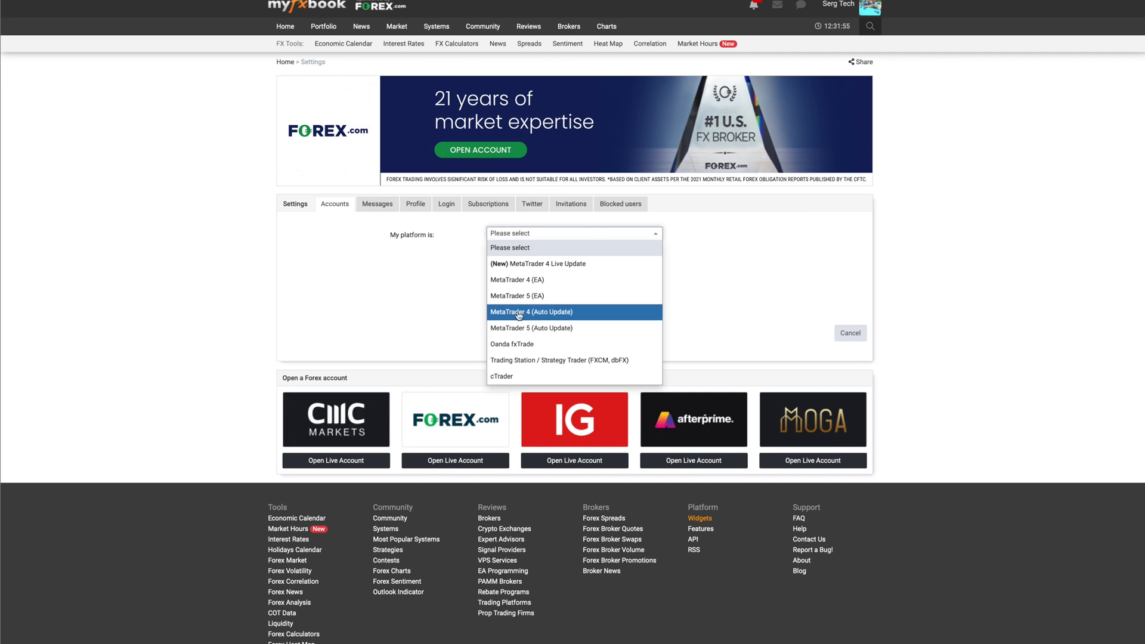
{"action": "left_click", "coordinate": [530, 313]}
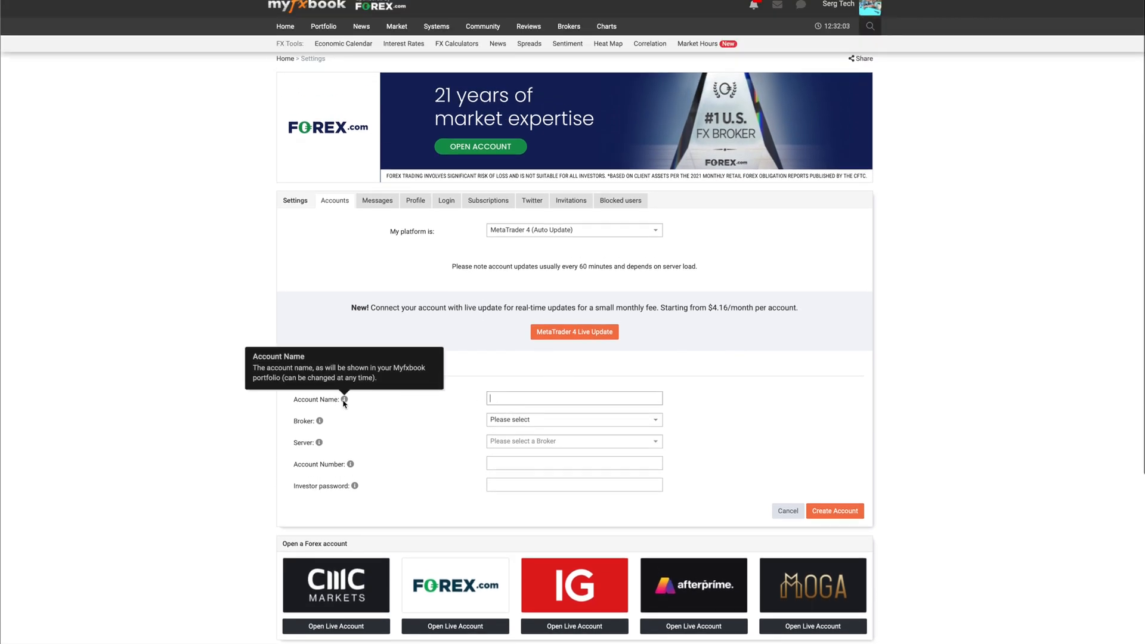
{"action": "mouse_move", "coordinate": [341, 403]}
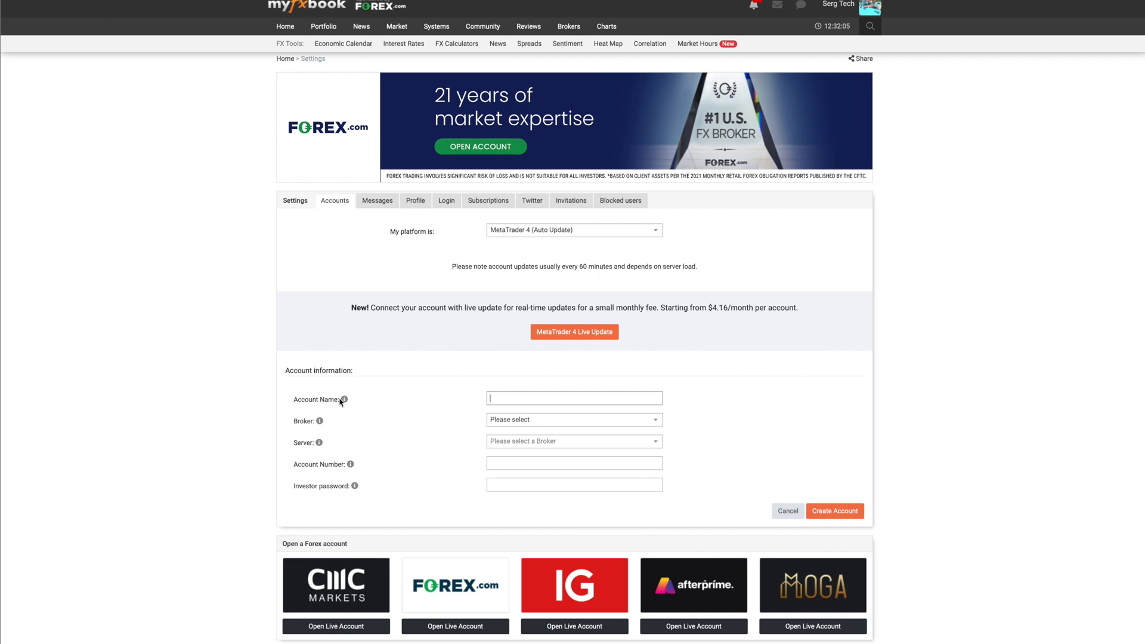
{"action": "mouse_move", "coordinate": [345, 400]}
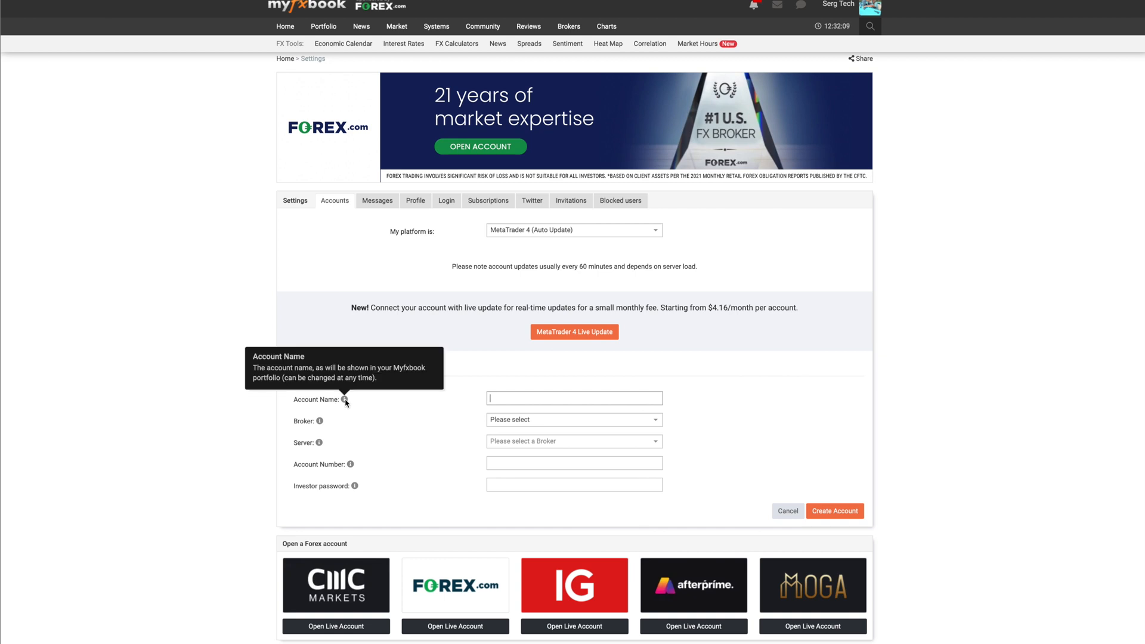
{"action": "mouse_move", "coordinate": [451, 357]}
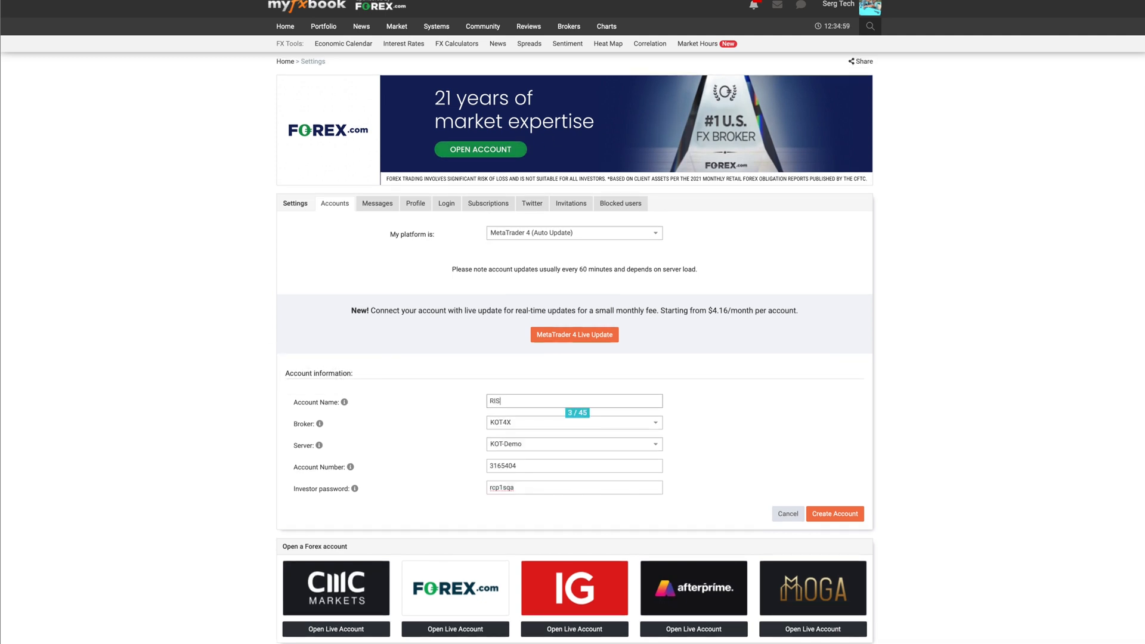
Step: Name the account RISE BIG, complete broker KOT4X, server KOT-Demo and credentials, and create it
{"action": "type", "text": "E"}
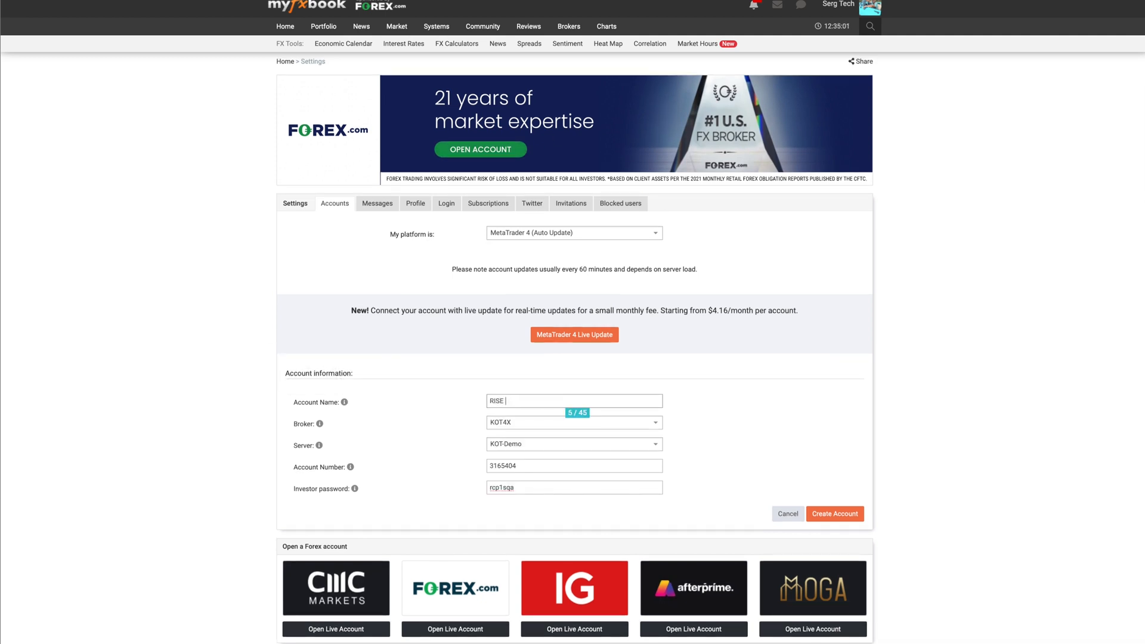
{"action": "type", "text": "LARGE"}
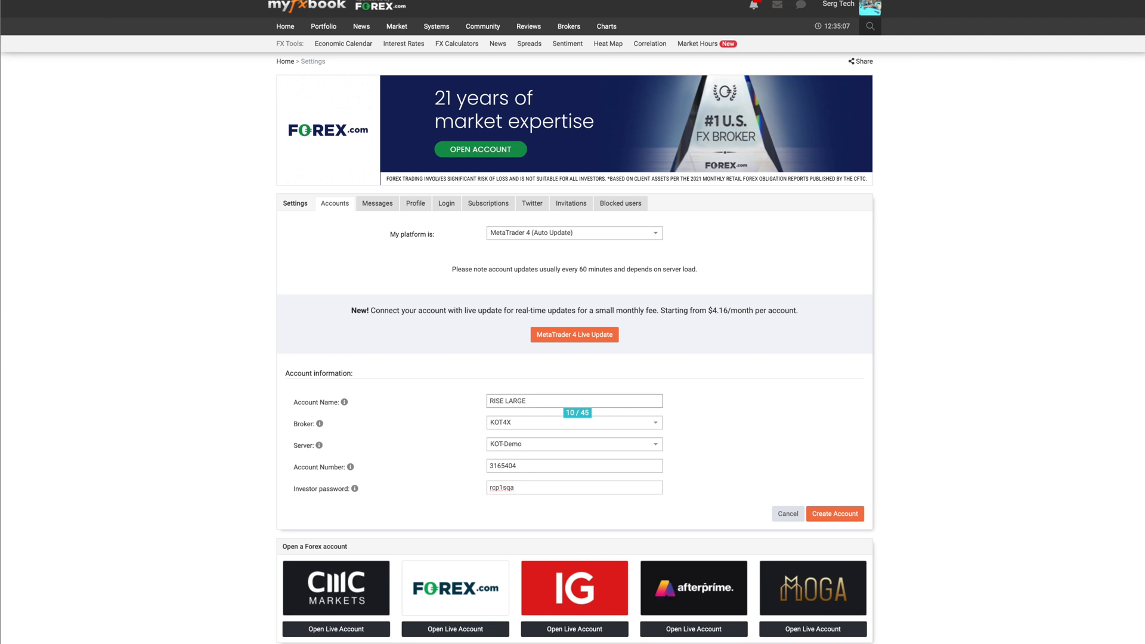
{"action": "key", "text": "BackSpace"}
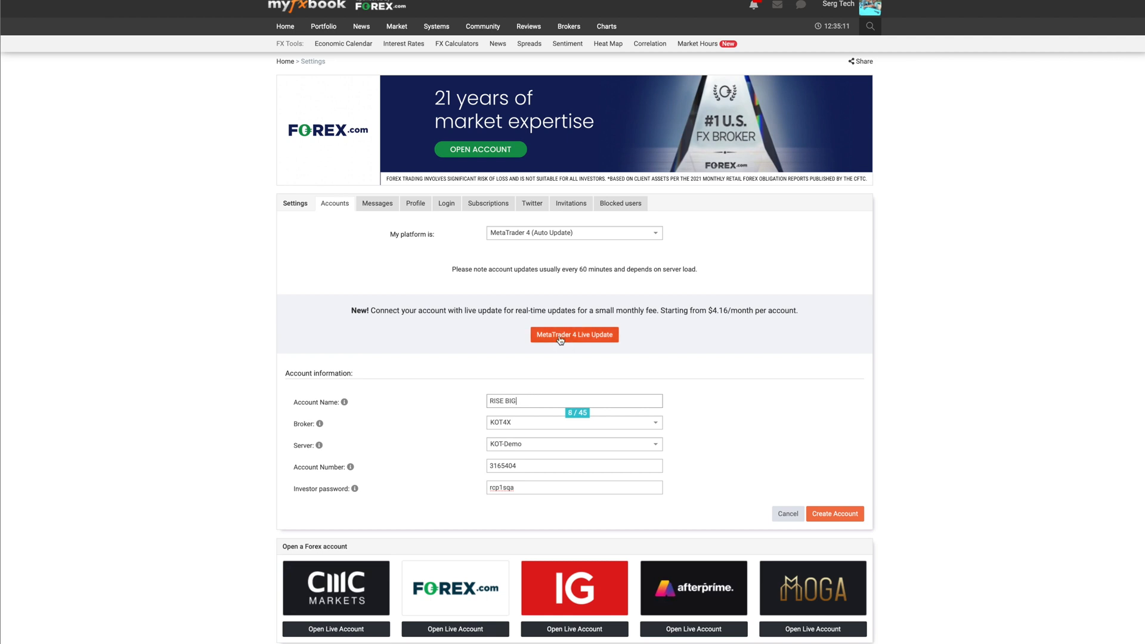
{"action": "scroll", "scroll_direction": "down", "scroll_amount": 3}
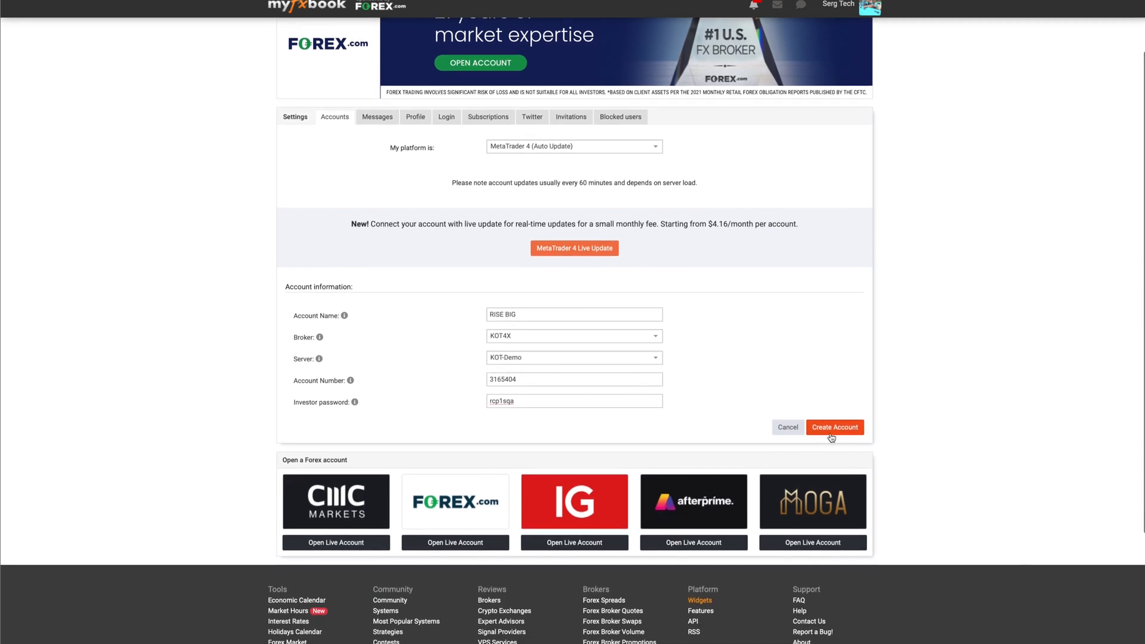
{"action": "left_click", "coordinate": [836, 427]}
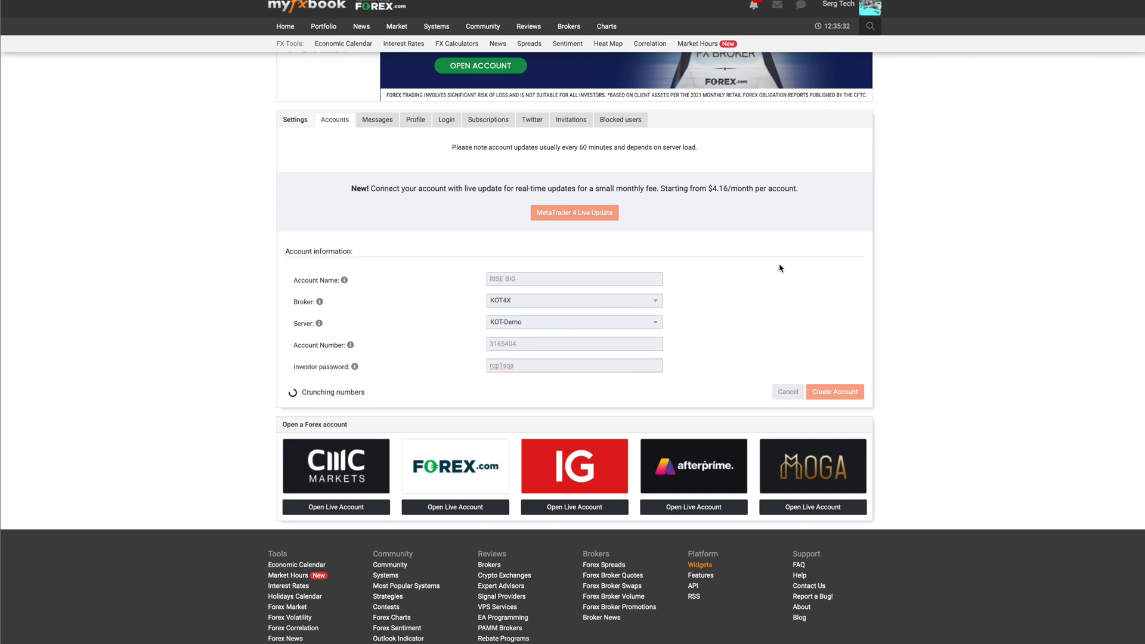
Step: Acknowledge the successfully processed RISE BIG account and proceed to its privacy settings
{"action": "left_click", "coordinate": [835, 391]}
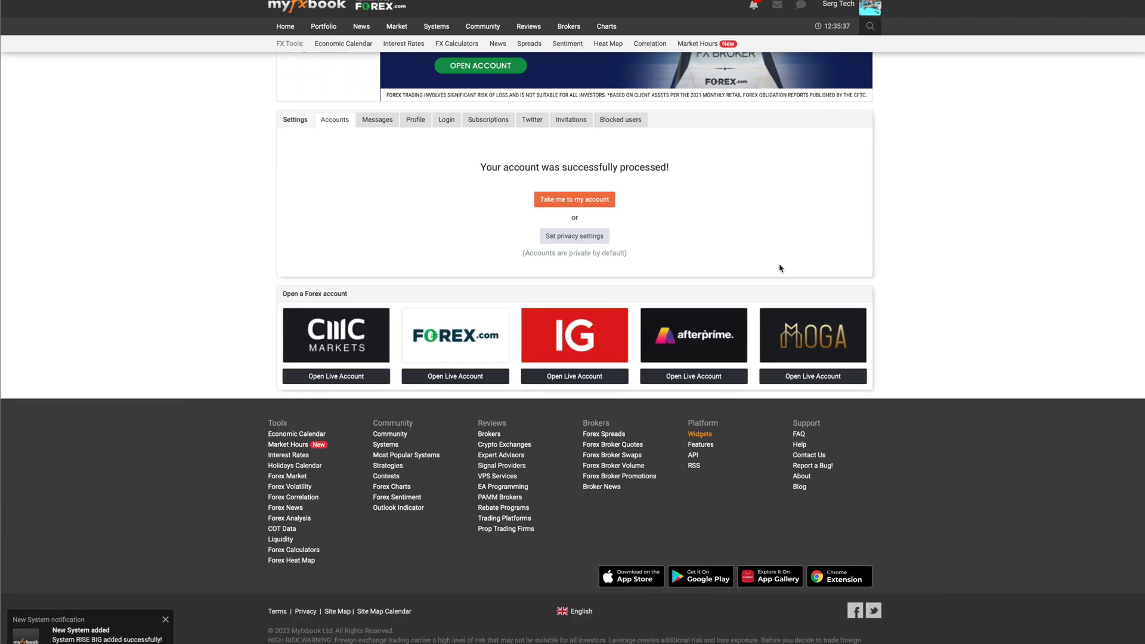
{"action": "mouse_move", "coordinate": [705, 278]}
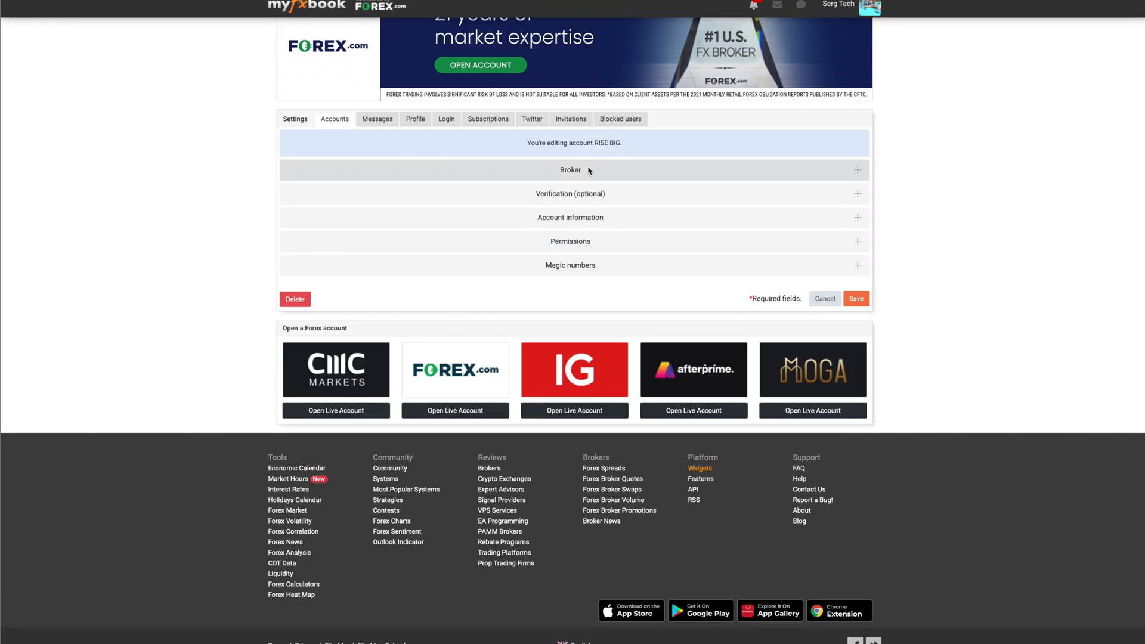
Step: Expand RISE BIG's Permissions and follow the 'fully verified' link to the verification help
{"action": "left_click", "coordinate": [570, 169]}
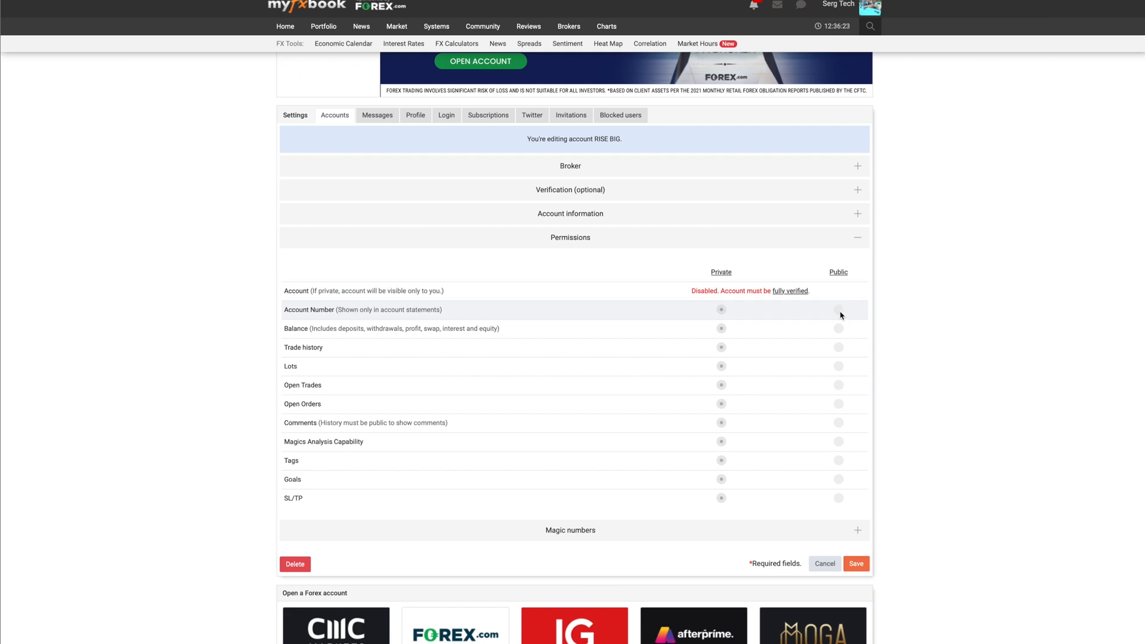
{"action": "scroll", "scroll_direction": "down", "scroll_amount": 3}
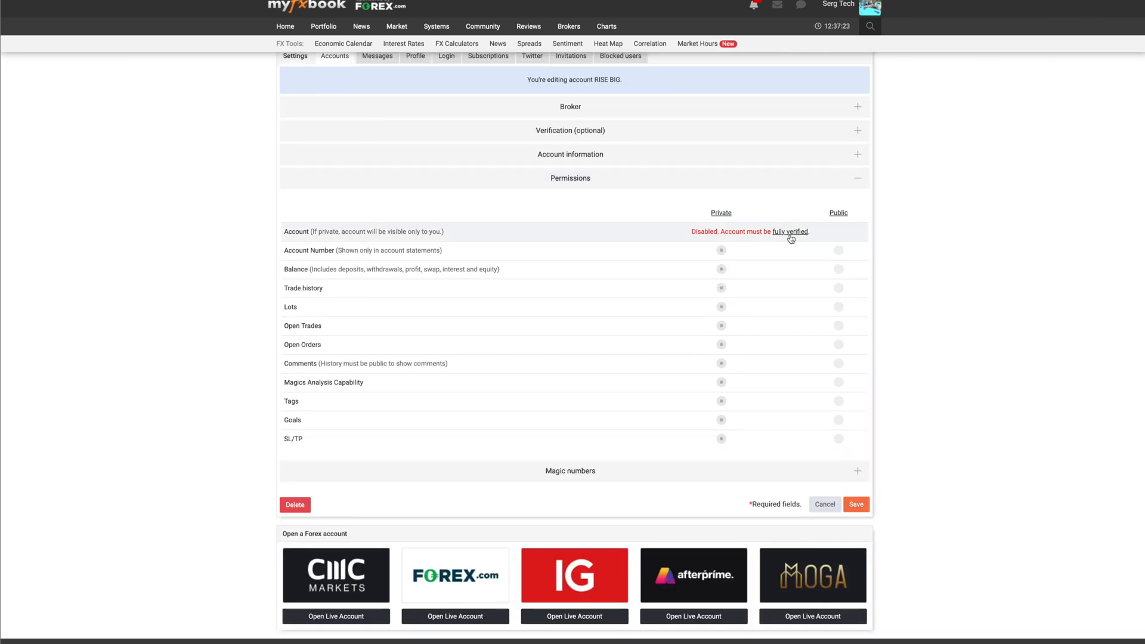
{"action": "left_click", "coordinate": [790, 232]}
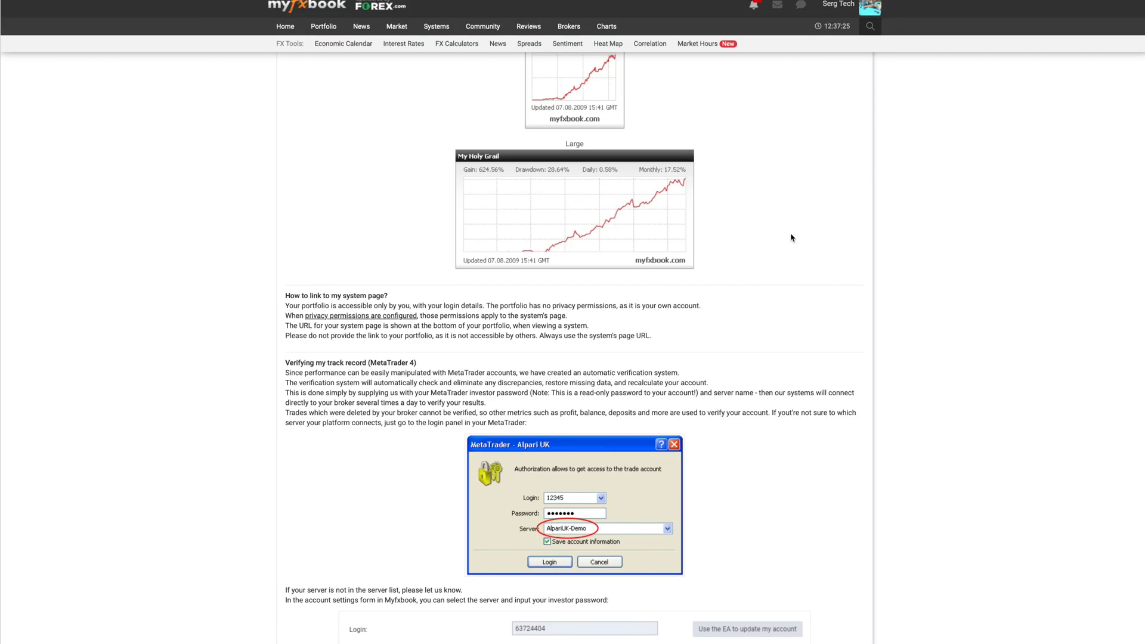
Step: Scroll through the MetaTrader 4 track record verification FAQ
{"action": "scroll", "scroll_direction": "up", "scroll_amount": 3}
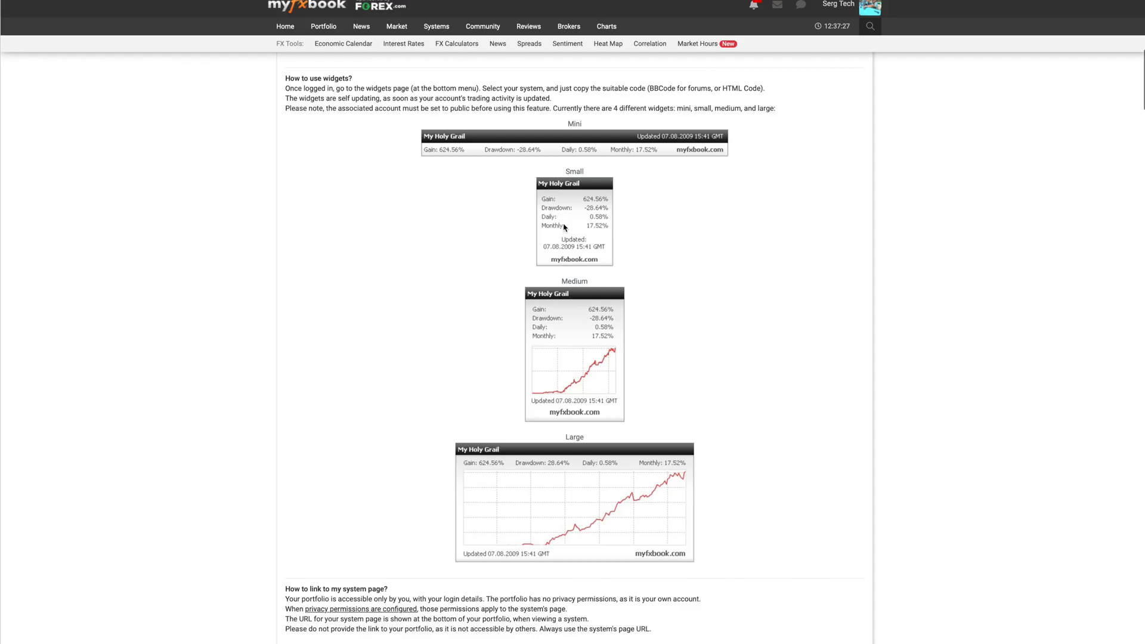
{"action": "scroll", "scroll_direction": "down", "scroll_amount": 3}
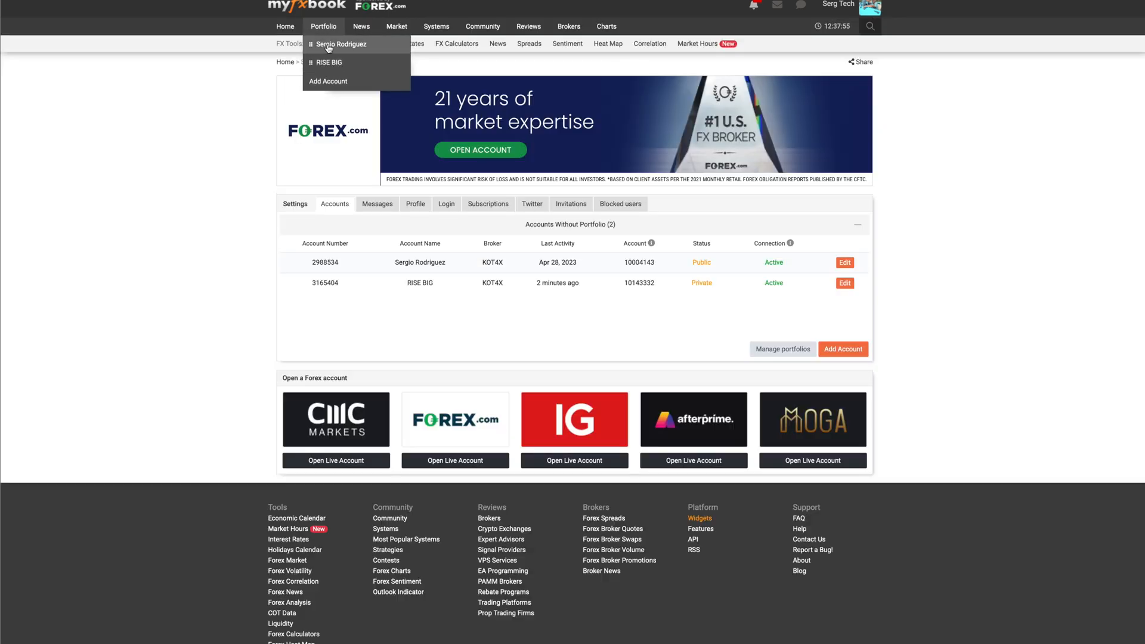
Step: View RISE BIG's stats page, its Share notice for private accounts, and follow its settings link
{"action": "left_click", "coordinate": [338, 62]}
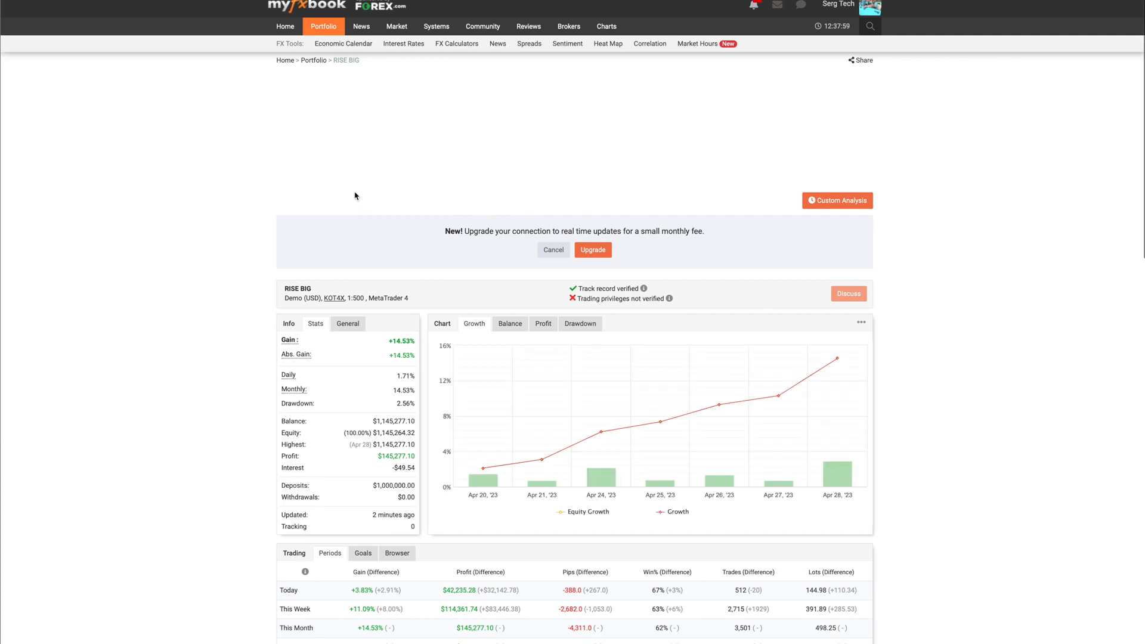
{"action": "mouse_move", "coordinate": [185, 201]}
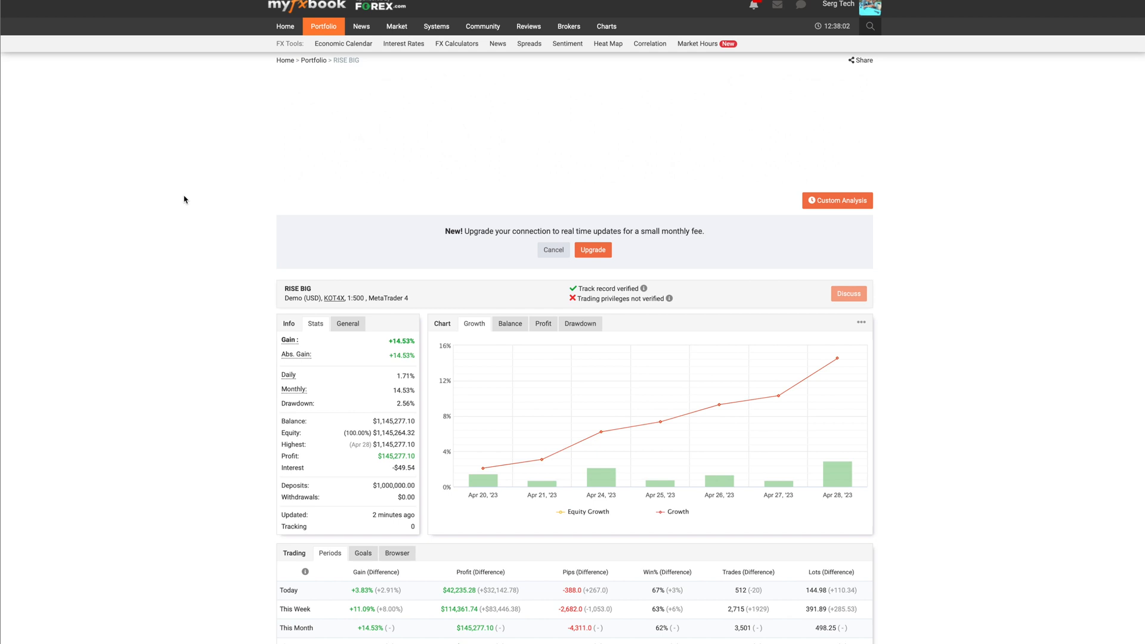
{"action": "scroll", "scroll_direction": "down", "scroll_amount": 3}
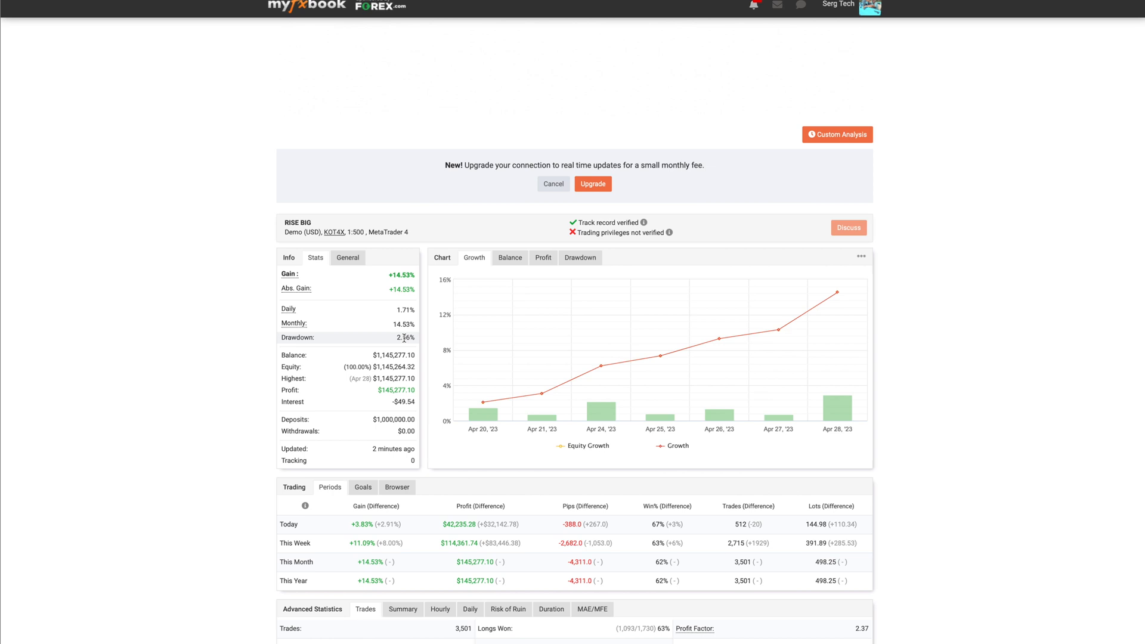
{"action": "left_click", "coordinate": [863, 62]}
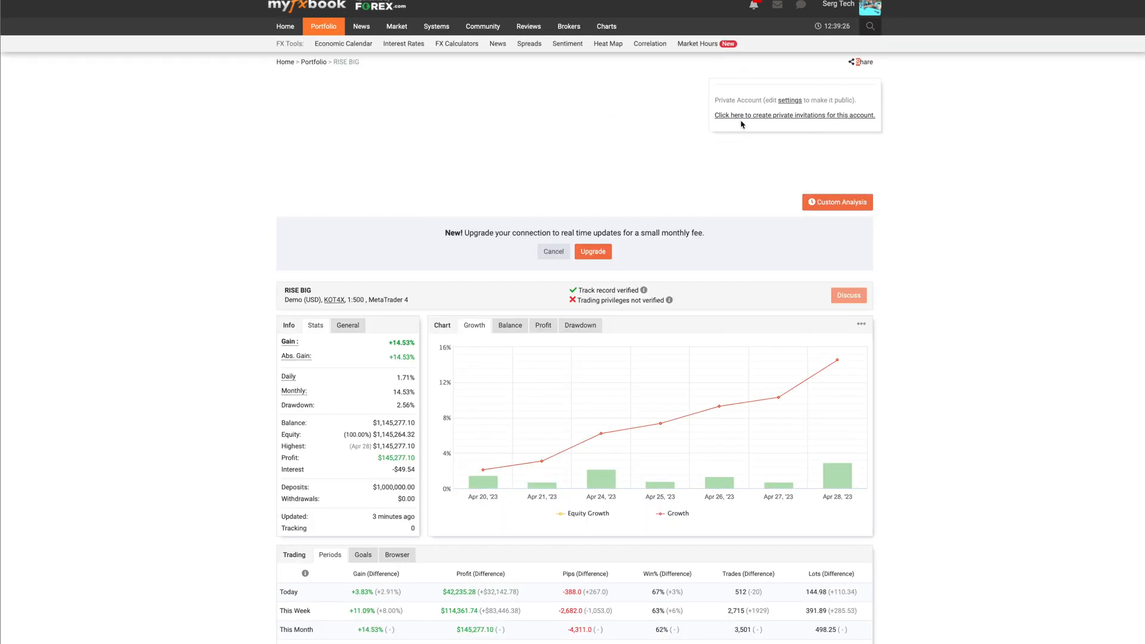
{"action": "mouse_move", "coordinate": [764, 123]}
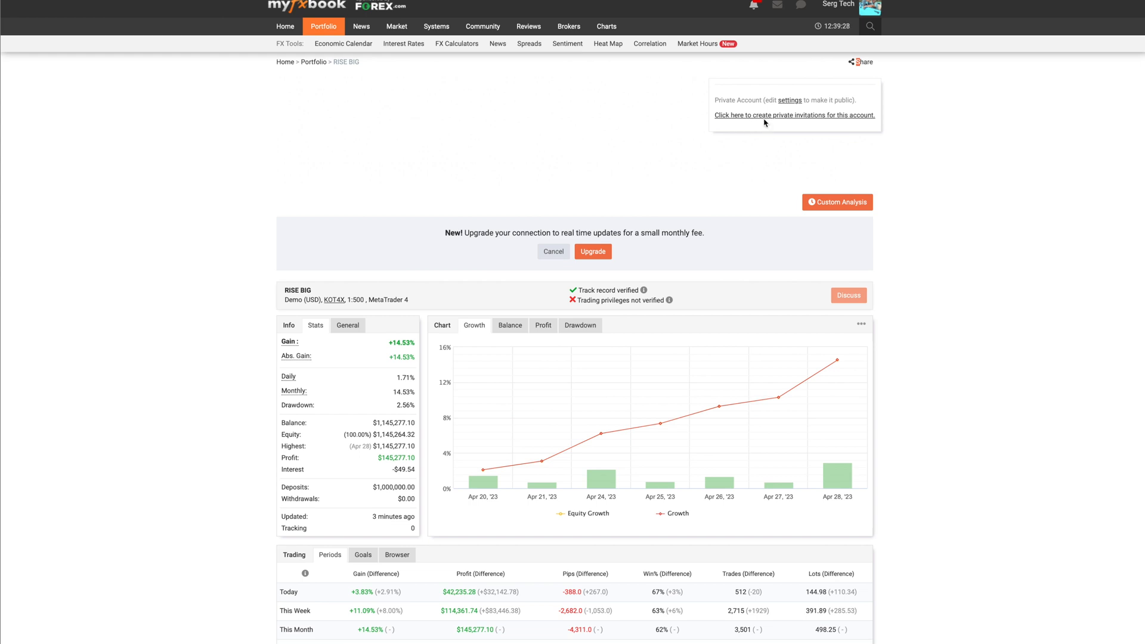
{"action": "mouse_move", "coordinate": [790, 103]}
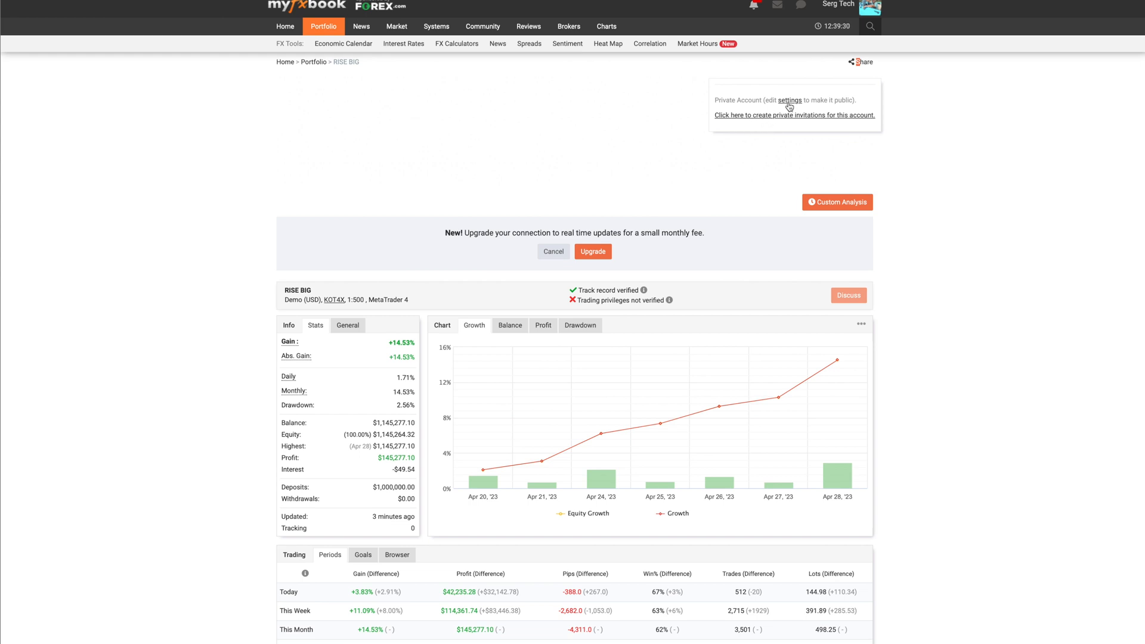
{"action": "left_click", "coordinate": [790, 100]}
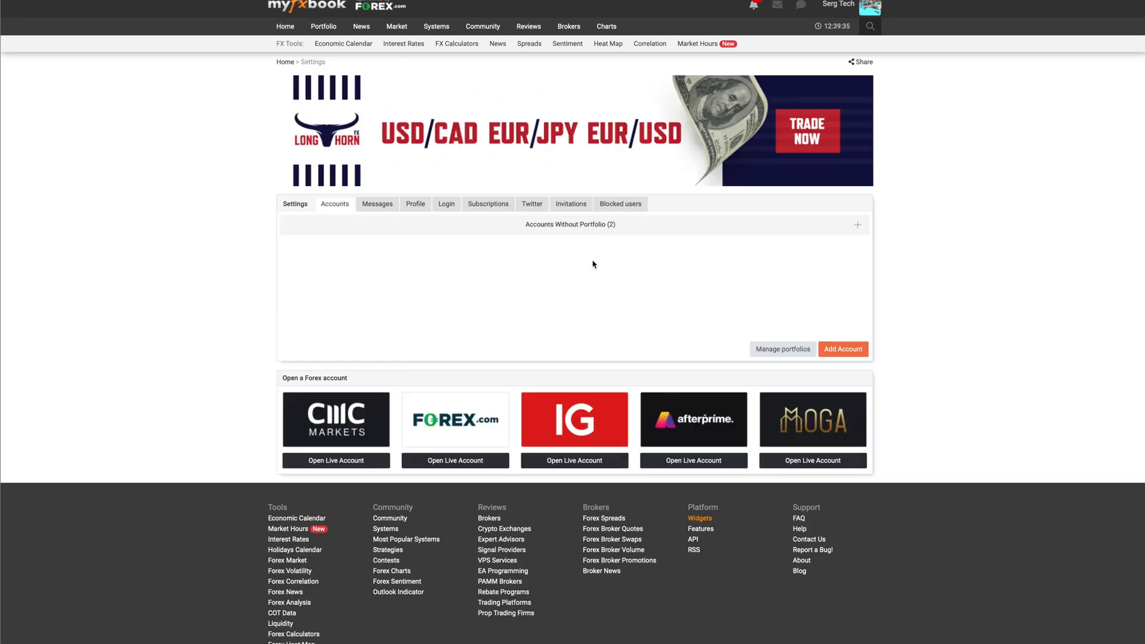
Step: Expand Accounts Without Portfolio and edit the RISE BIG account
{"action": "left_click", "coordinate": [782, 348]}
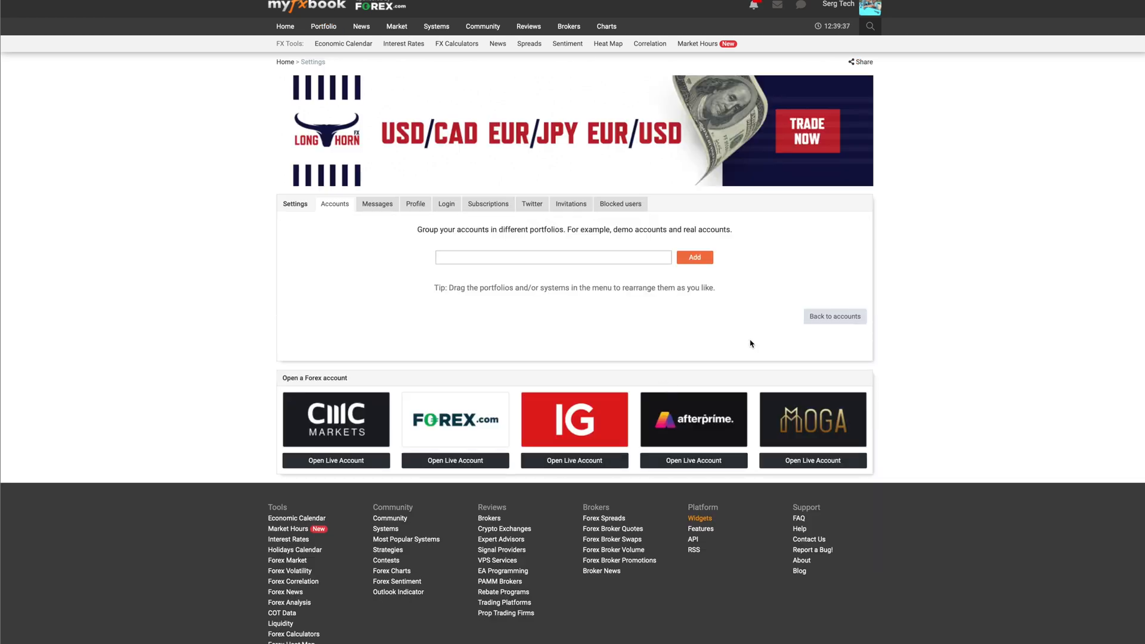
{"action": "mouse_move", "coordinate": [389, 221]}
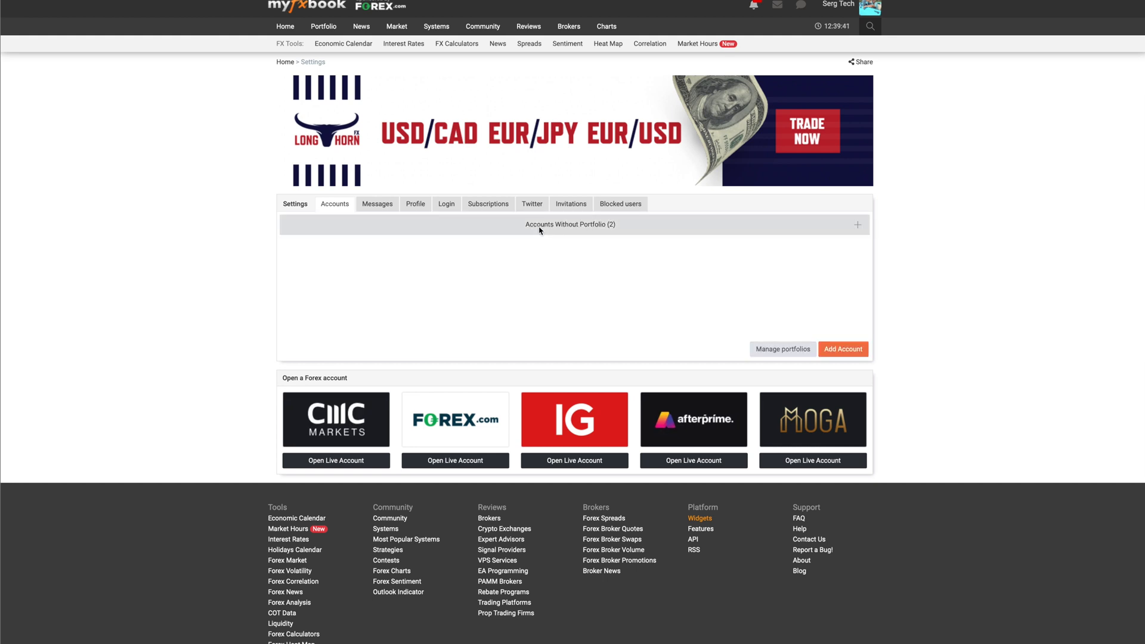
{"action": "left_click", "coordinate": [570, 224]}
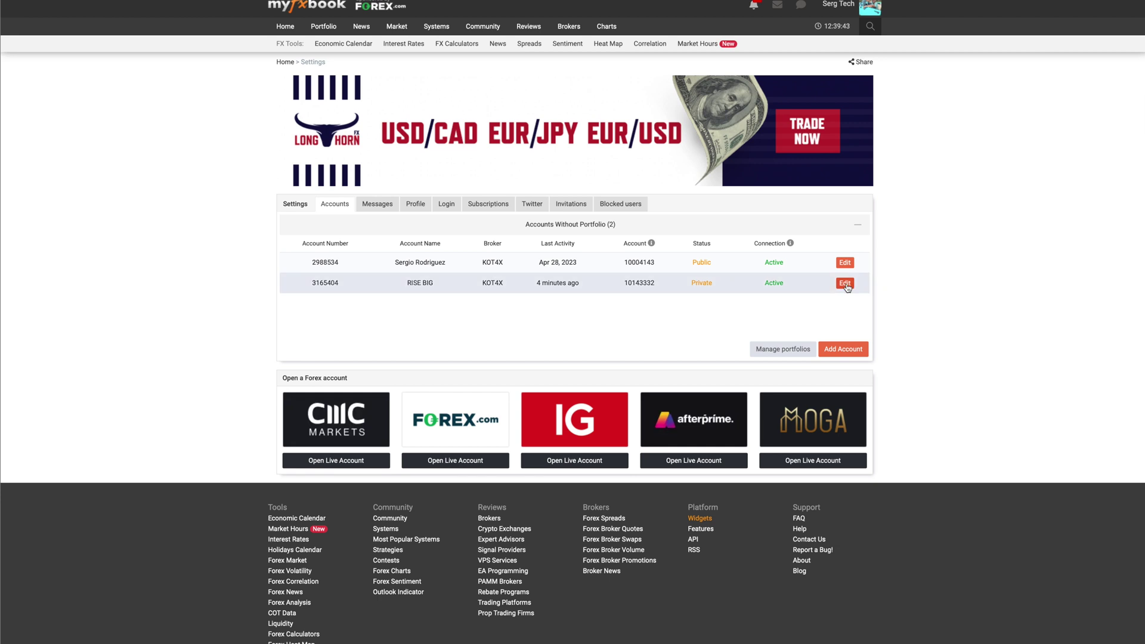
{"action": "left_click", "coordinate": [845, 283]}
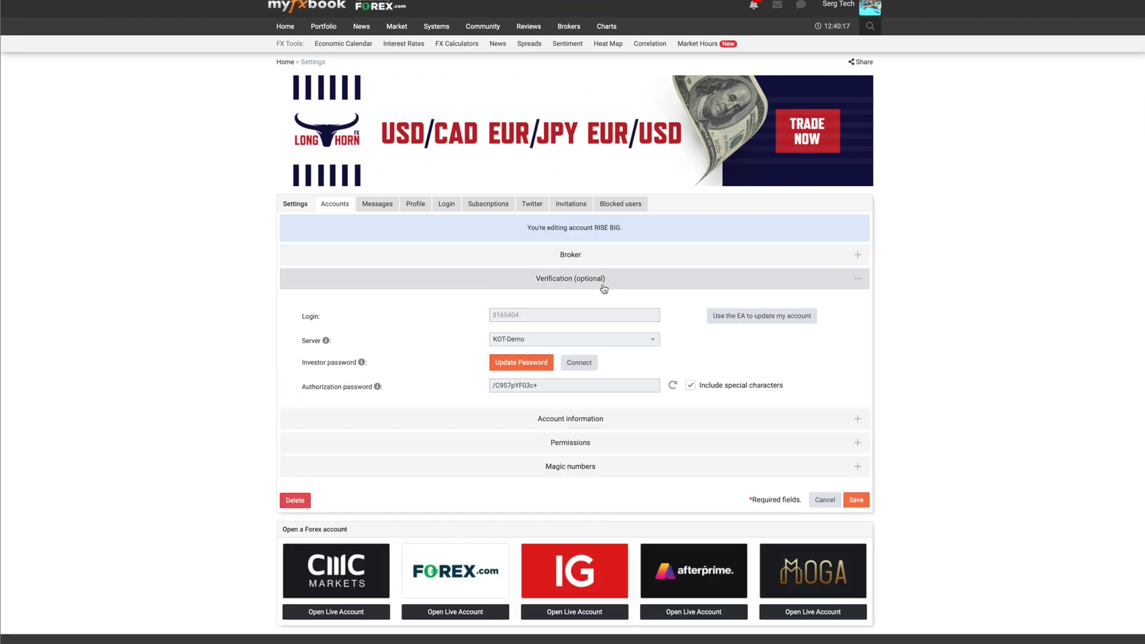
{"action": "mouse_move", "coordinate": [606, 284]}
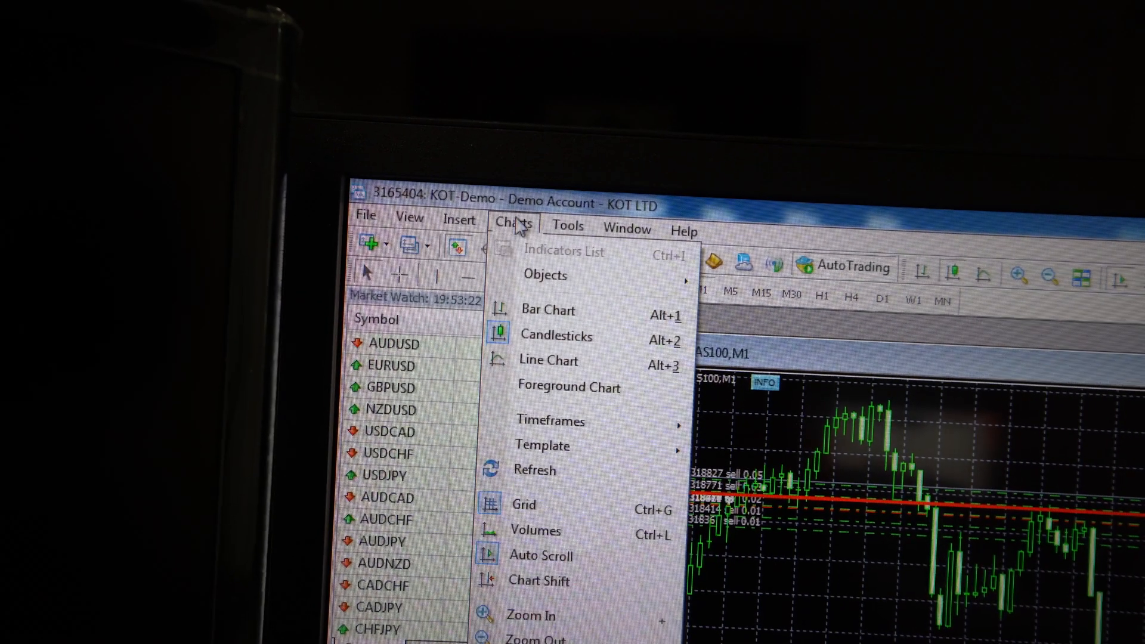
Step: Bring up MetaTrader 4's Options window via Tools, showing the KOT-Demo server settings
{"action": "left_click", "coordinate": [603, 243]}
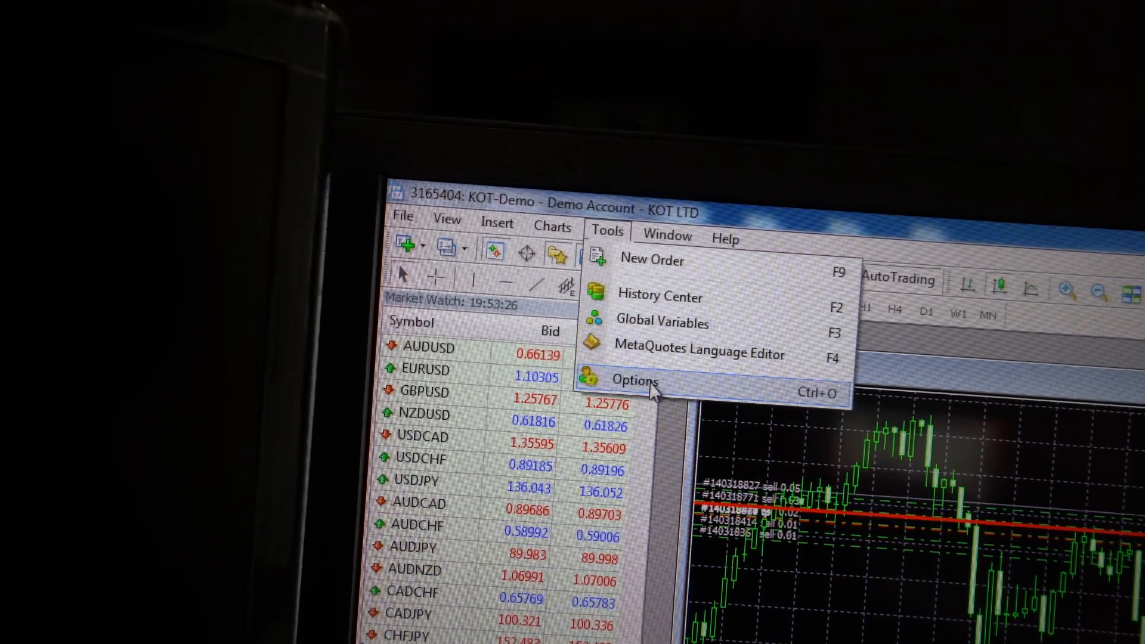
{"action": "left_click", "coordinate": [635, 380]}
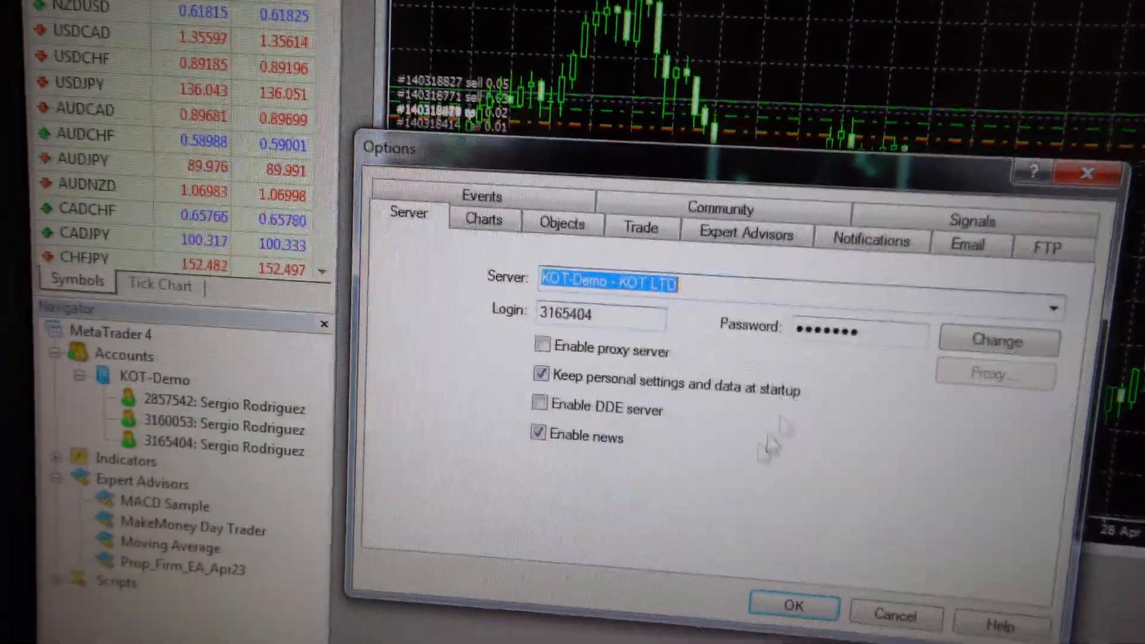
Step: Change the investor (read only) password, confirm it, and close the Options window
{"action": "left_click", "coordinate": [999, 342]}
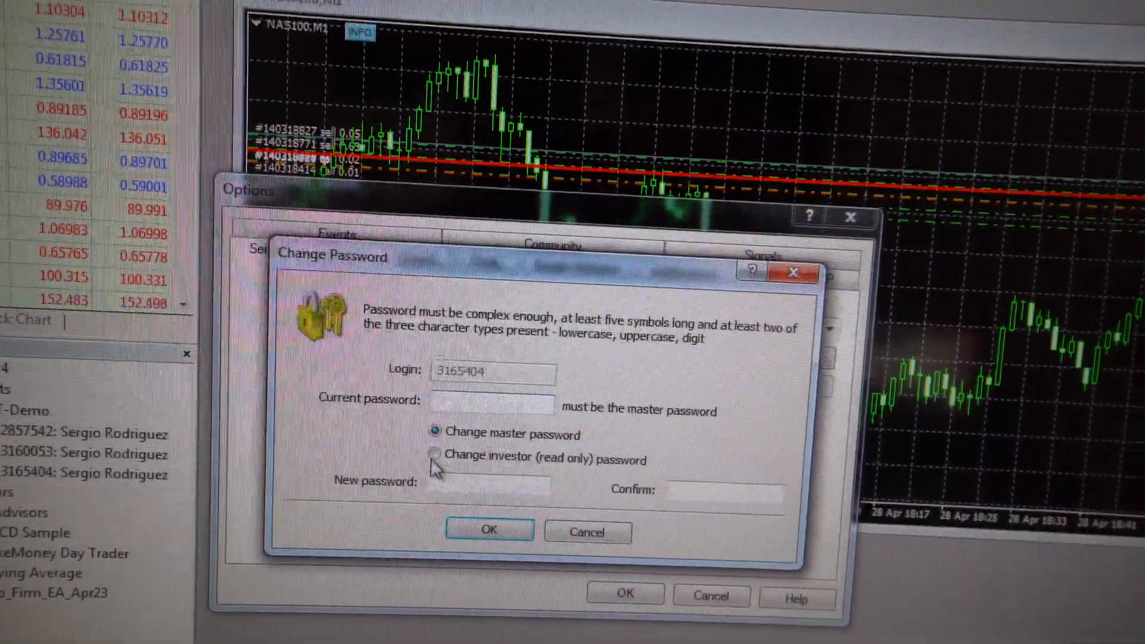
{"action": "left_click", "coordinate": [437, 461]}
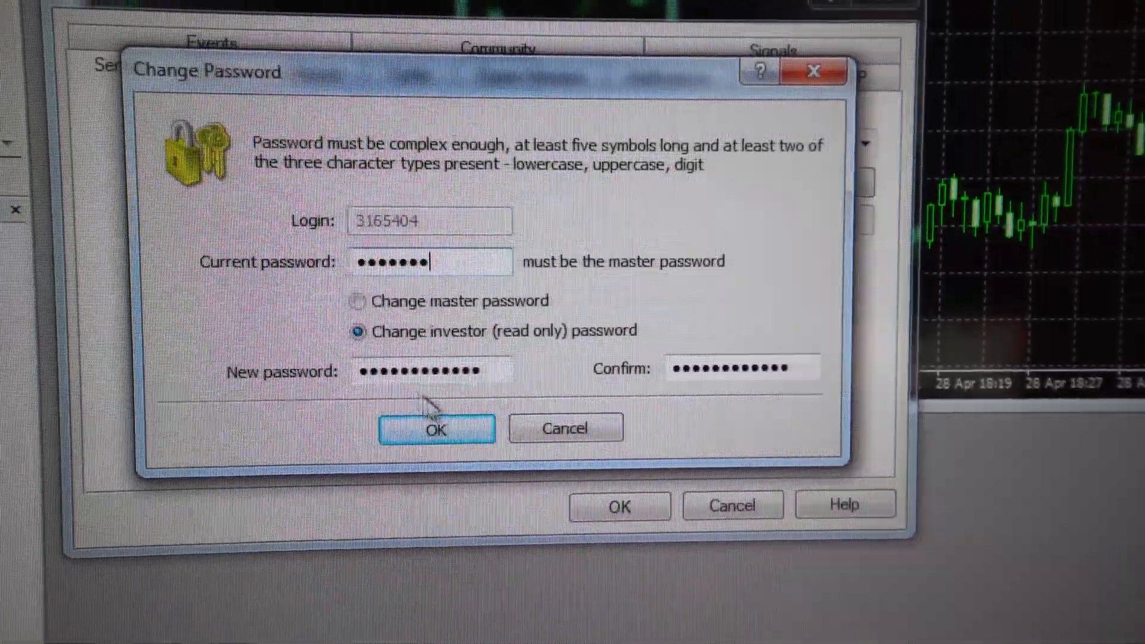
{"action": "left_click", "coordinate": [436, 429]}
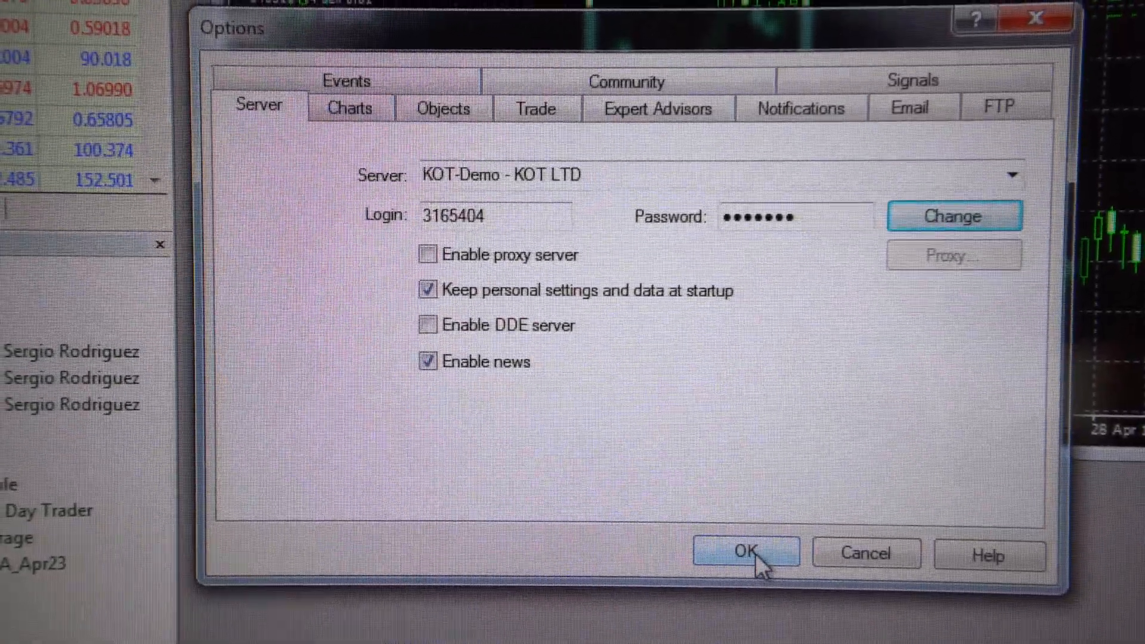
{"action": "left_click", "coordinate": [749, 554]}
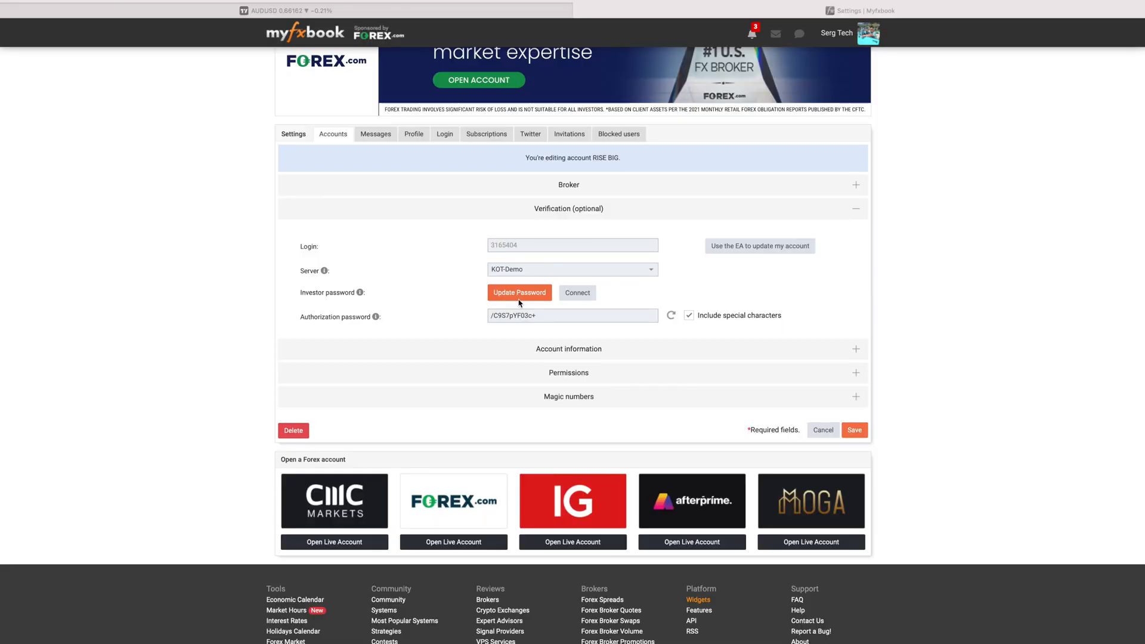
{"action": "mouse_move", "coordinate": [525, 296]}
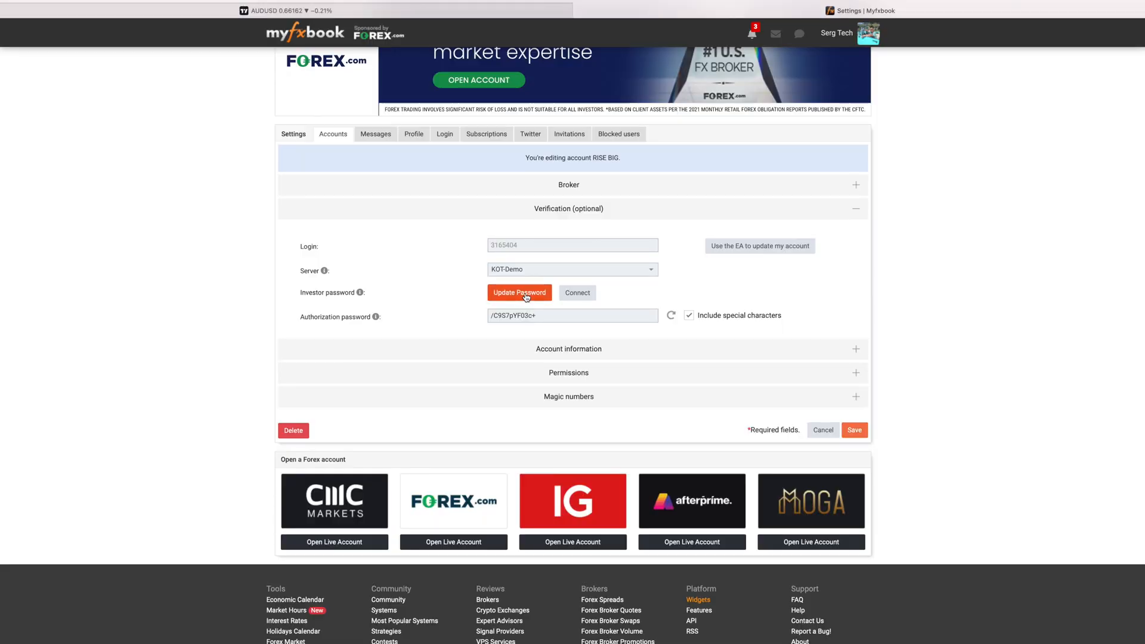
{"action": "left_click", "coordinate": [520, 292]}
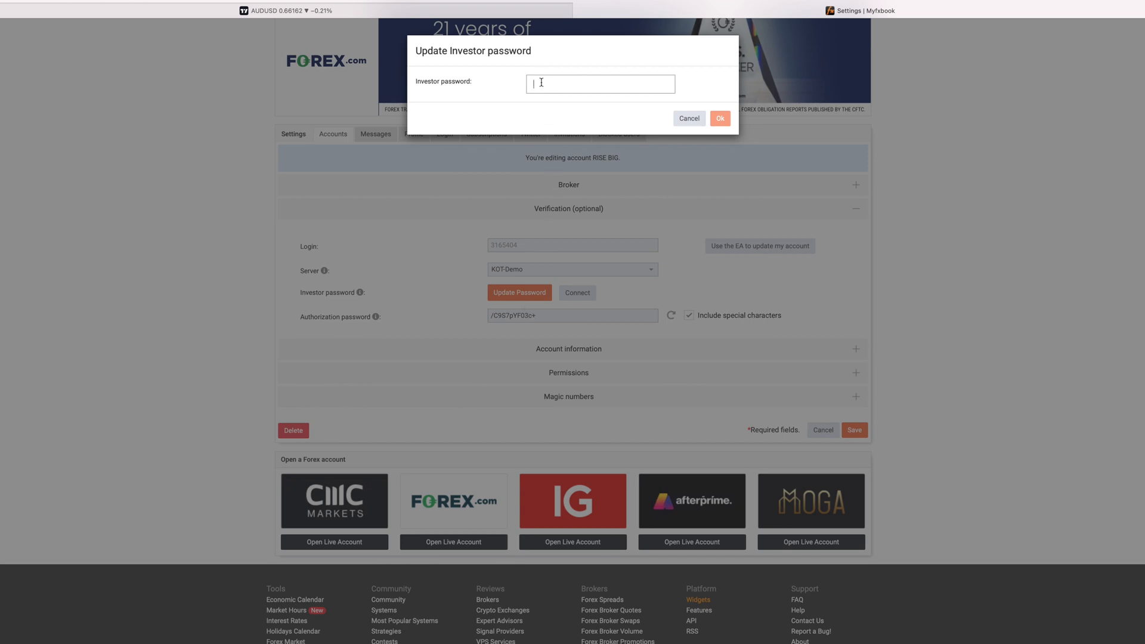
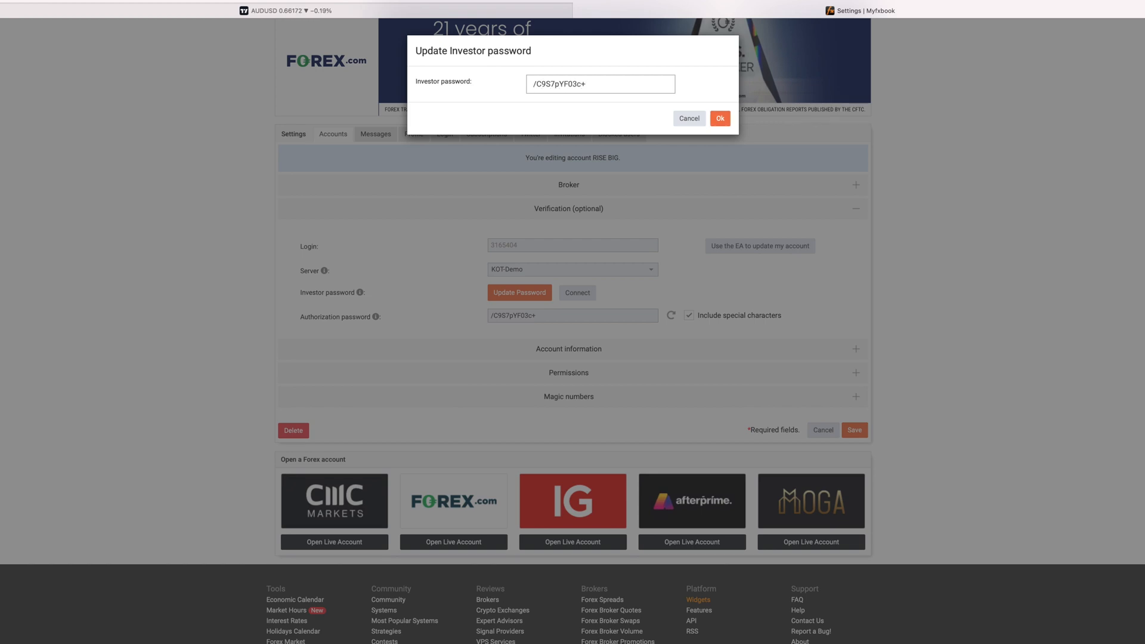
{"action": "left_click", "coordinate": [721, 118]}
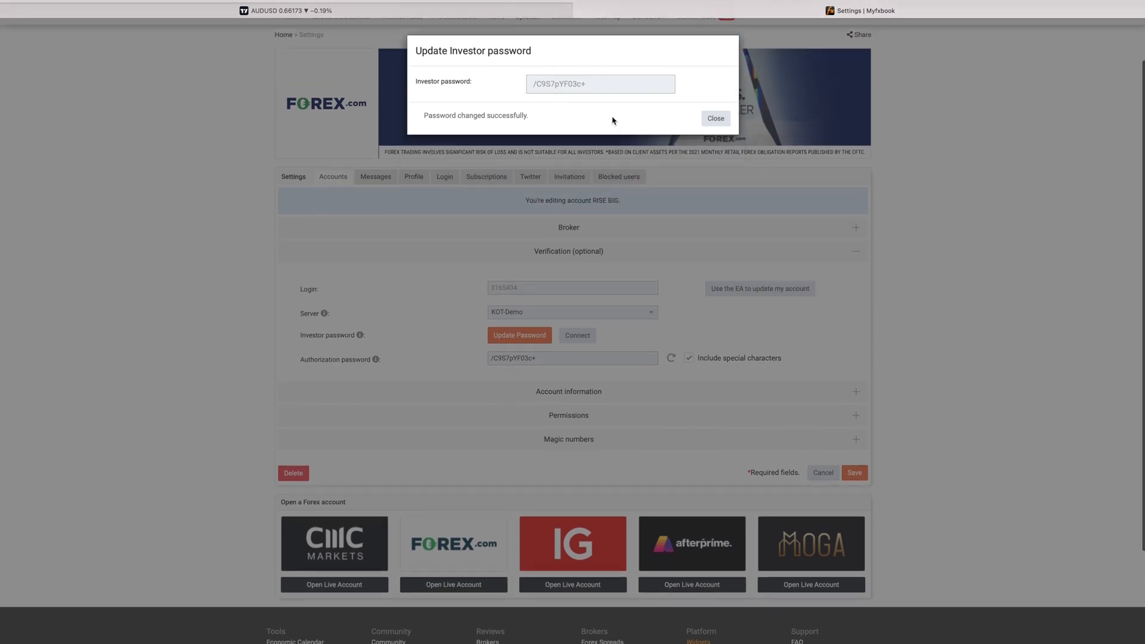
{"action": "left_click", "coordinate": [716, 118]}
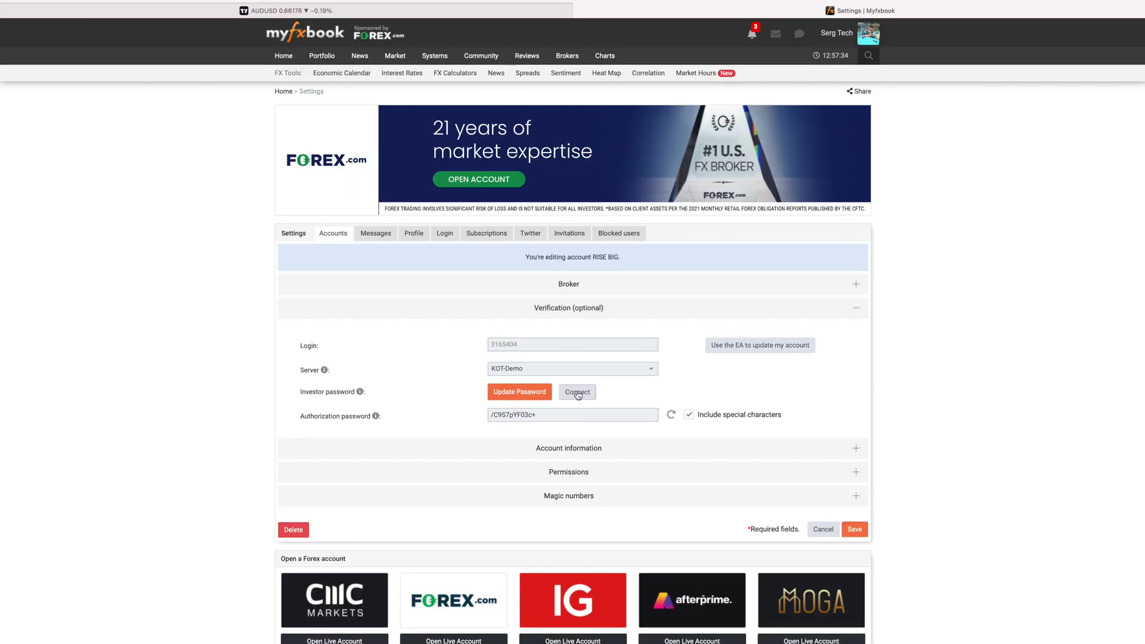
Step: Connect RISE BIG until 'Account Authorized Successfully!' shows, then save its verification settings
{"action": "left_click", "coordinate": [578, 391]}
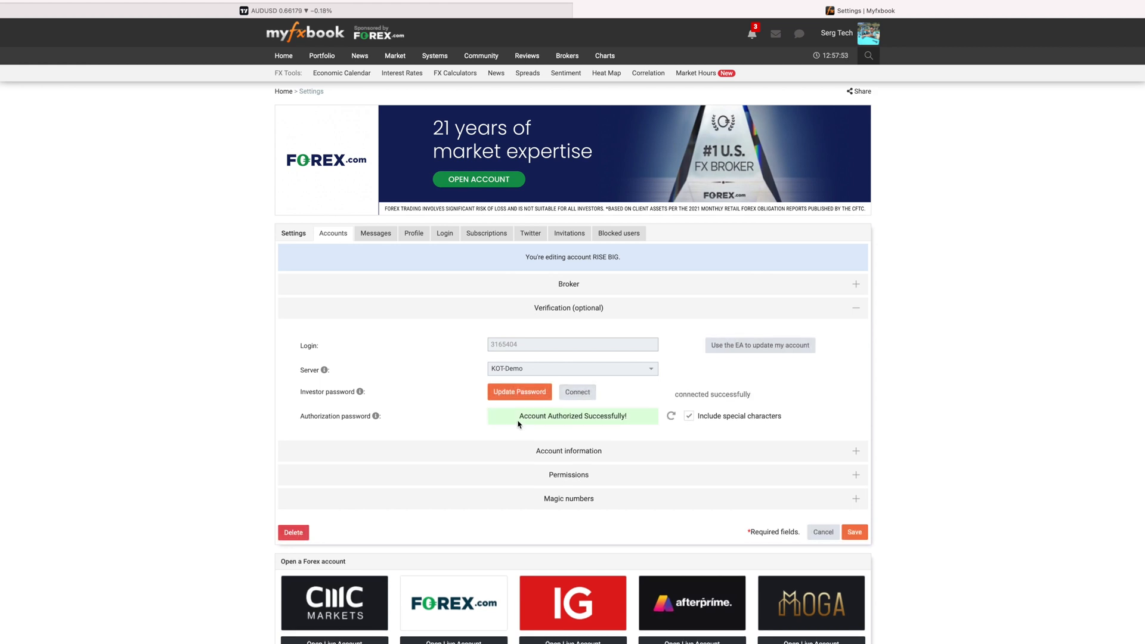
{"action": "mouse_move", "coordinate": [762, 403]}
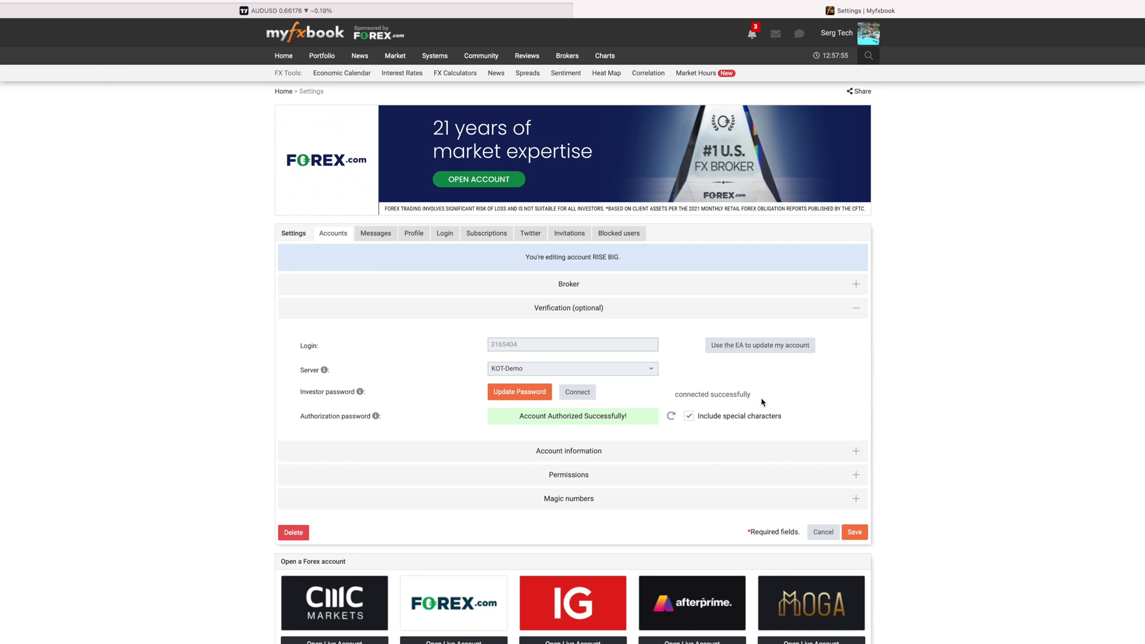
{"action": "left_click", "coordinate": [855, 532]}
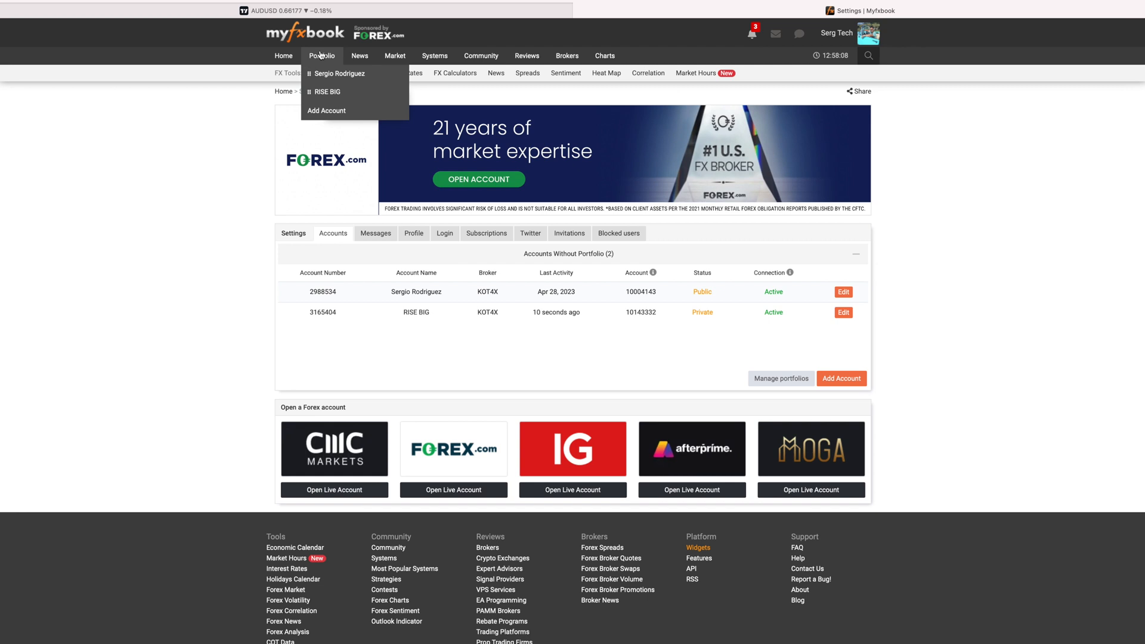
Step: View the verified RISE BIG portfolio, try Share, and follow the private-account notice to edit settings
{"action": "left_click", "coordinate": [327, 91]}
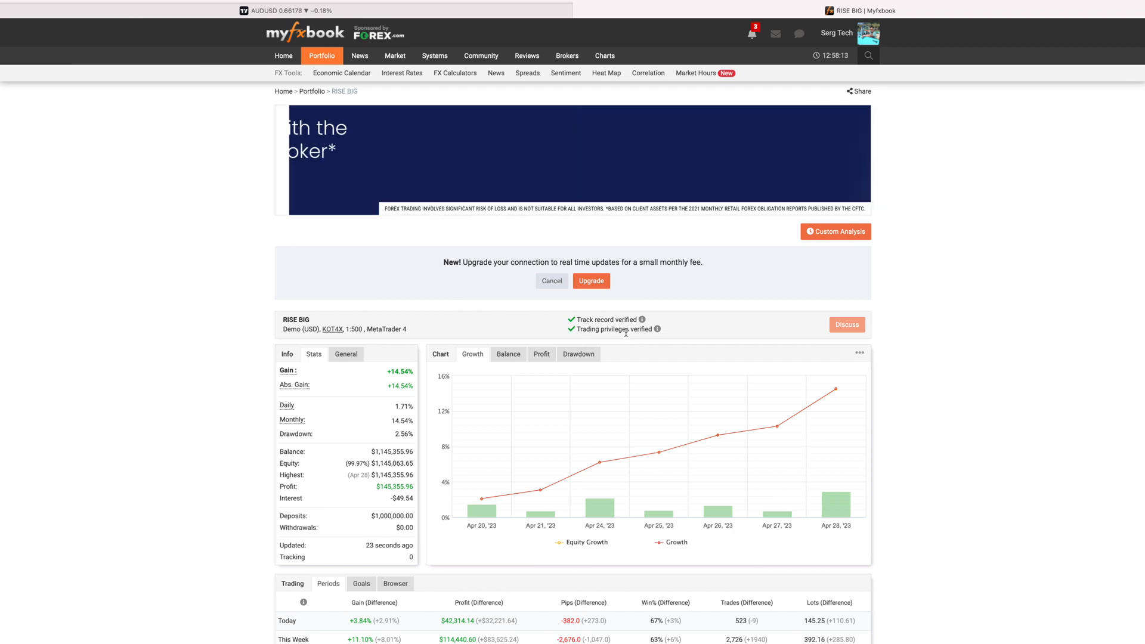
{"action": "left_click", "coordinate": [567, 54]}
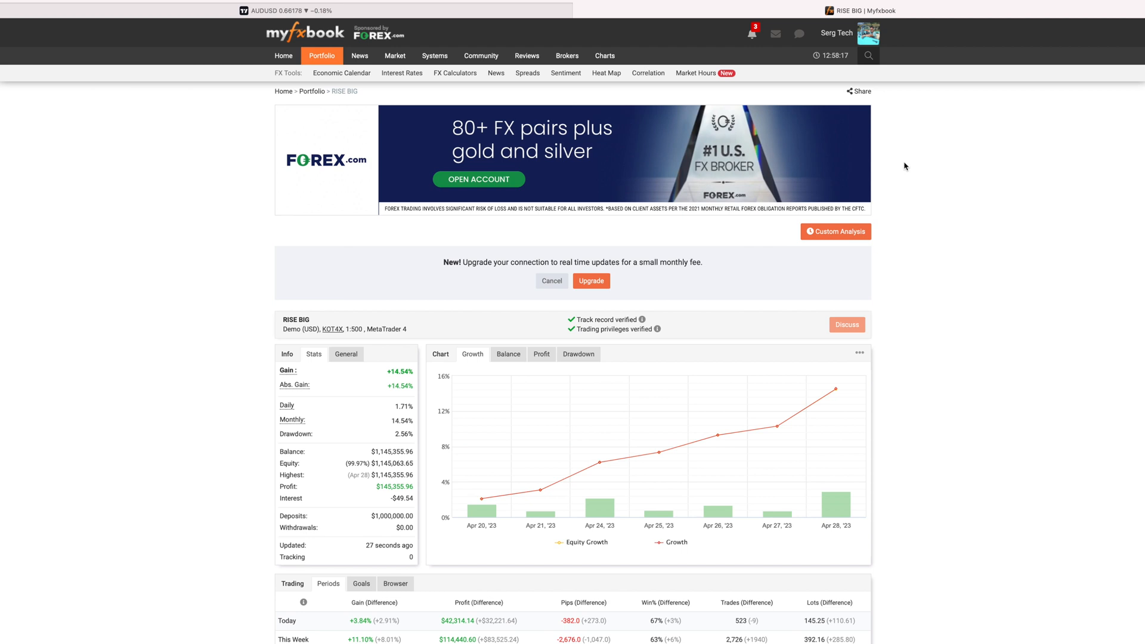
{"action": "left_click", "coordinate": [862, 90]}
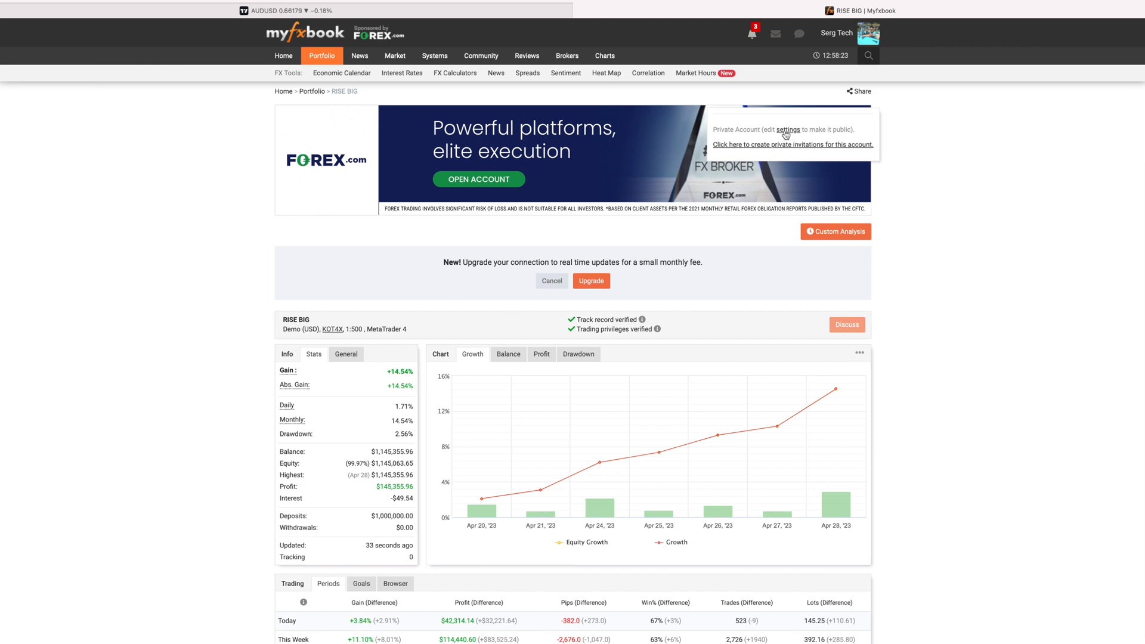
{"action": "left_click", "coordinate": [788, 130]}
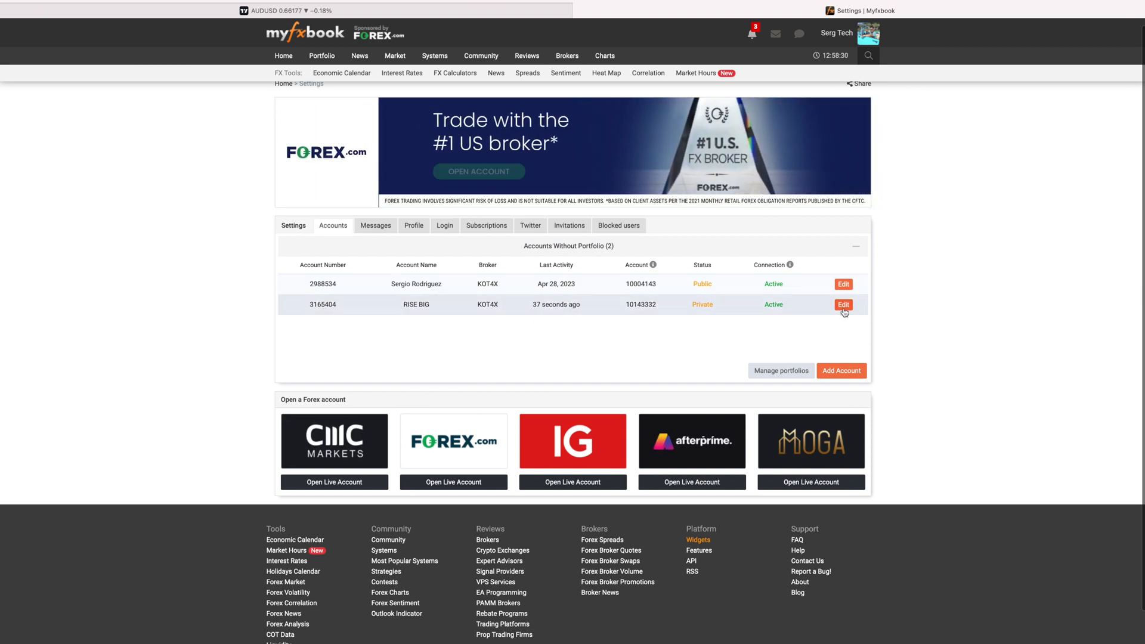
Step: Edit RISE BIG's Permissions, set Account visibility to Public, and save
{"action": "left_click", "coordinate": [844, 306]}
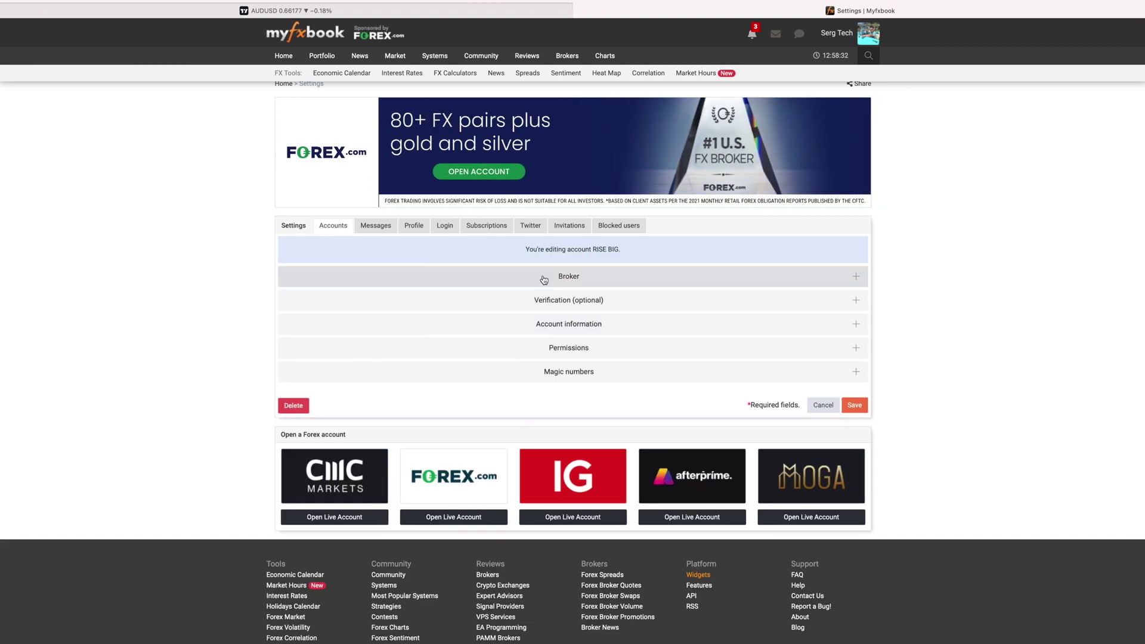
{"action": "left_click", "coordinate": [568, 348]}
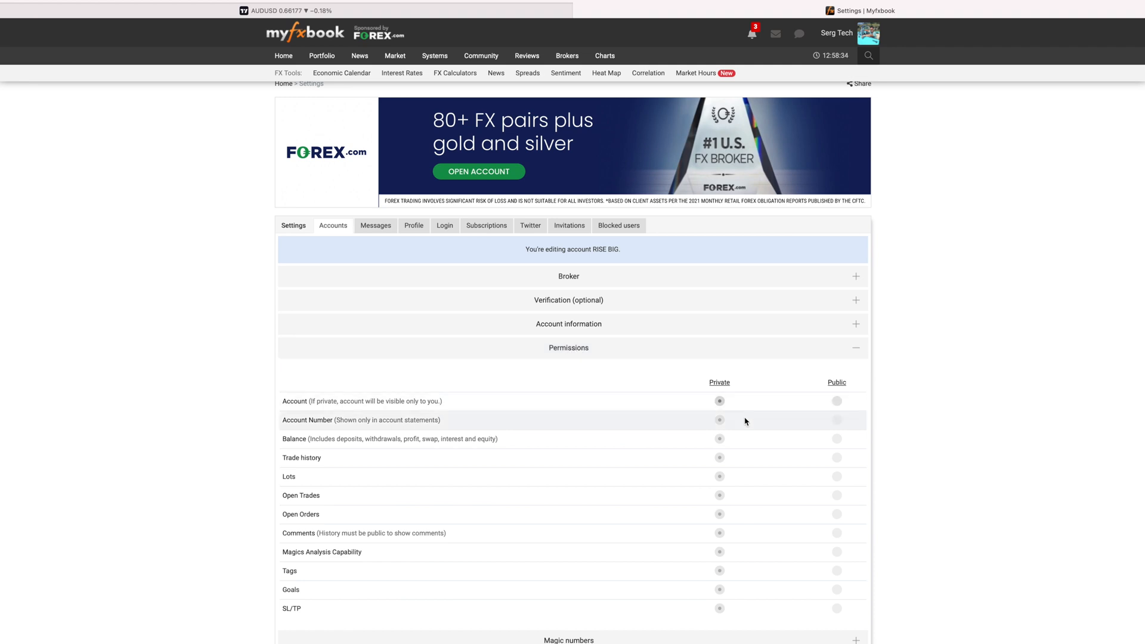
{"action": "scroll", "scroll_direction": "down", "scroll_amount": 3}
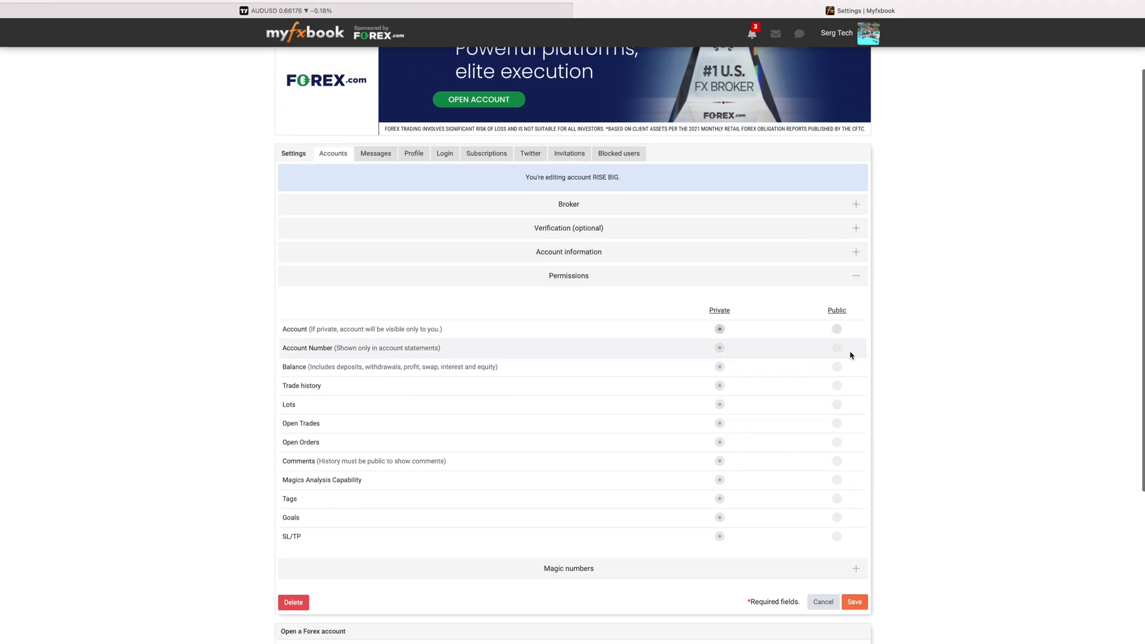
{"action": "left_click", "coordinate": [838, 329]}
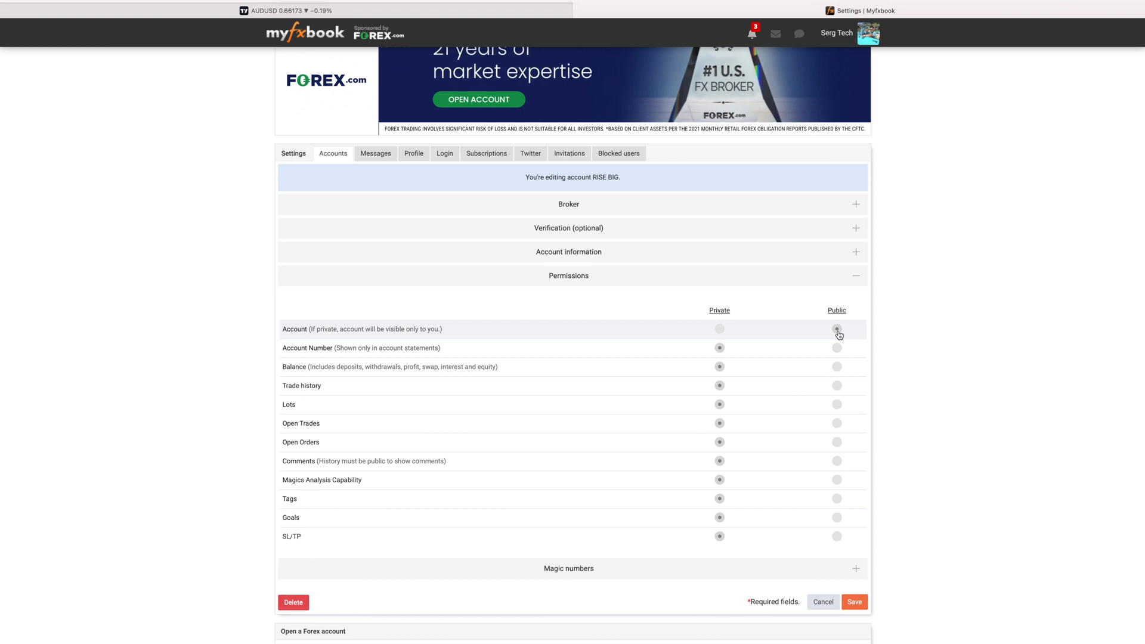
{"action": "left_click", "coordinate": [837, 329]}
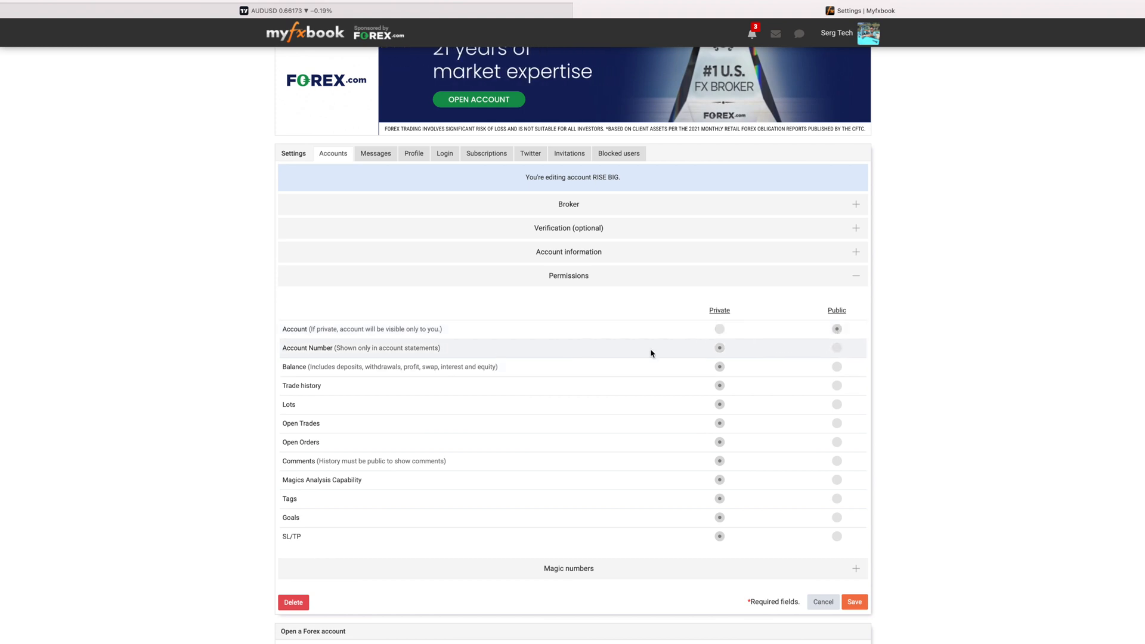
{"action": "left_click", "coordinate": [838, 366]}
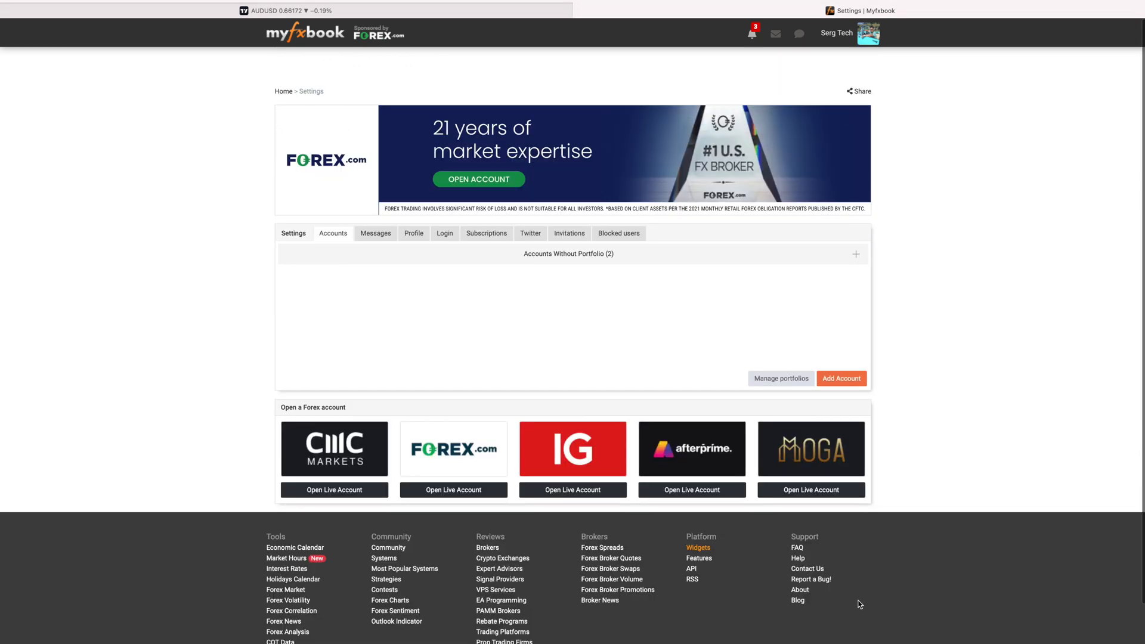
{"action": "mouse_move", "coordinate": [587, 291]}
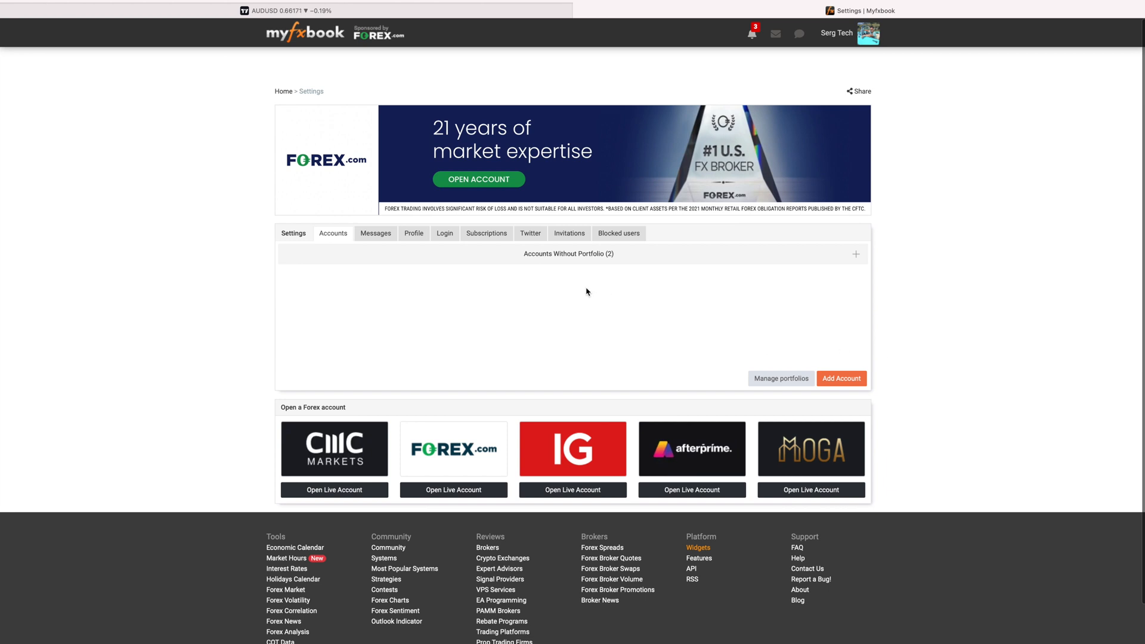
Step: Show RISE BIG's public portfolio share panel with its System URL
{"action": "left_click", "coordinate": [856, 253]}
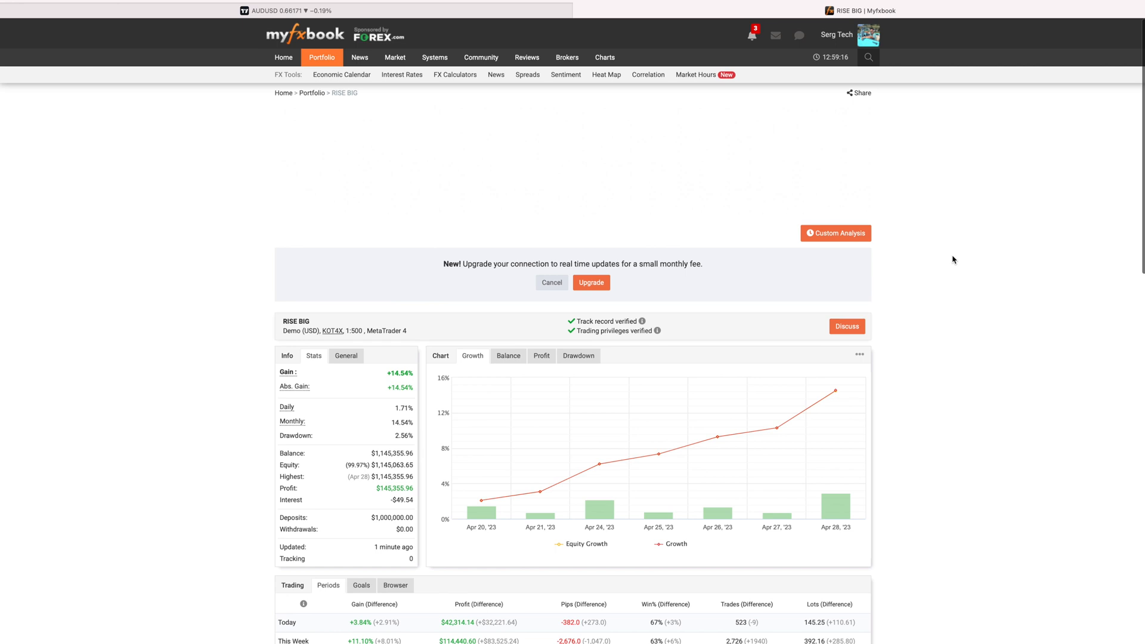
{"action": "left_click", "coordinate": [859, 93]}
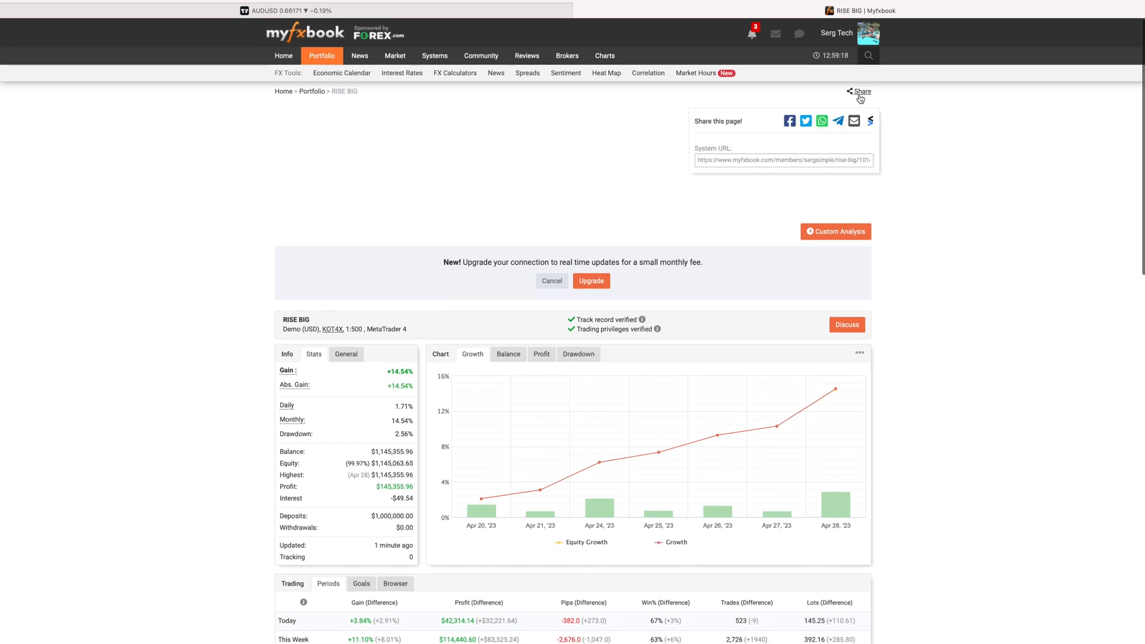
{"action": "mouse_move", "coordinate": [800, 165]}
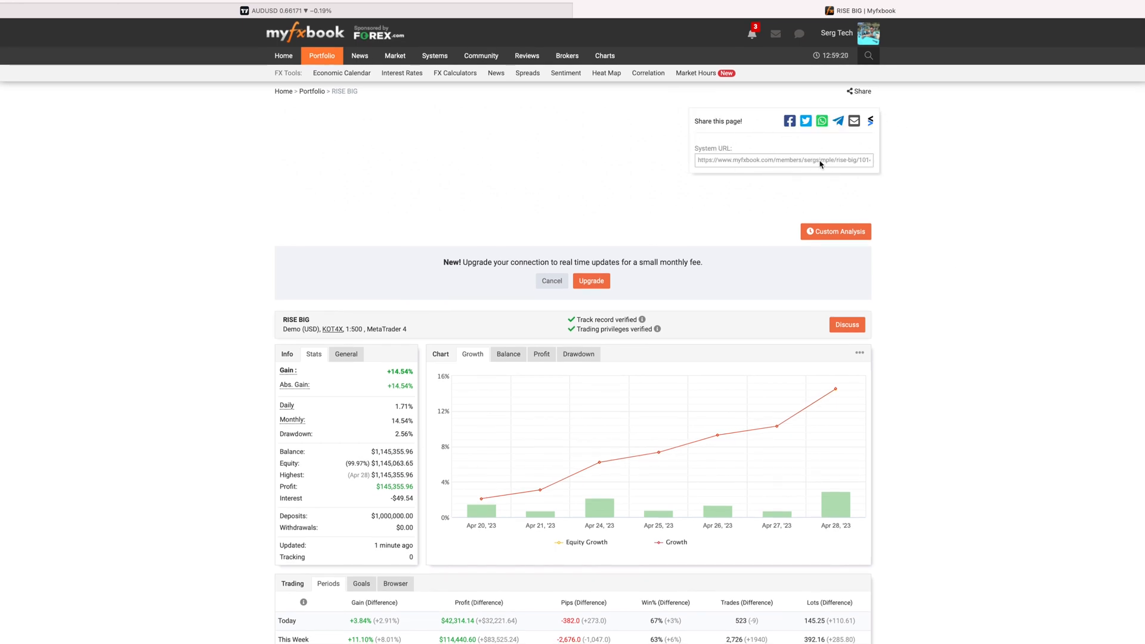
{"action": "mouse_move", "coordinate": [830, 165]}
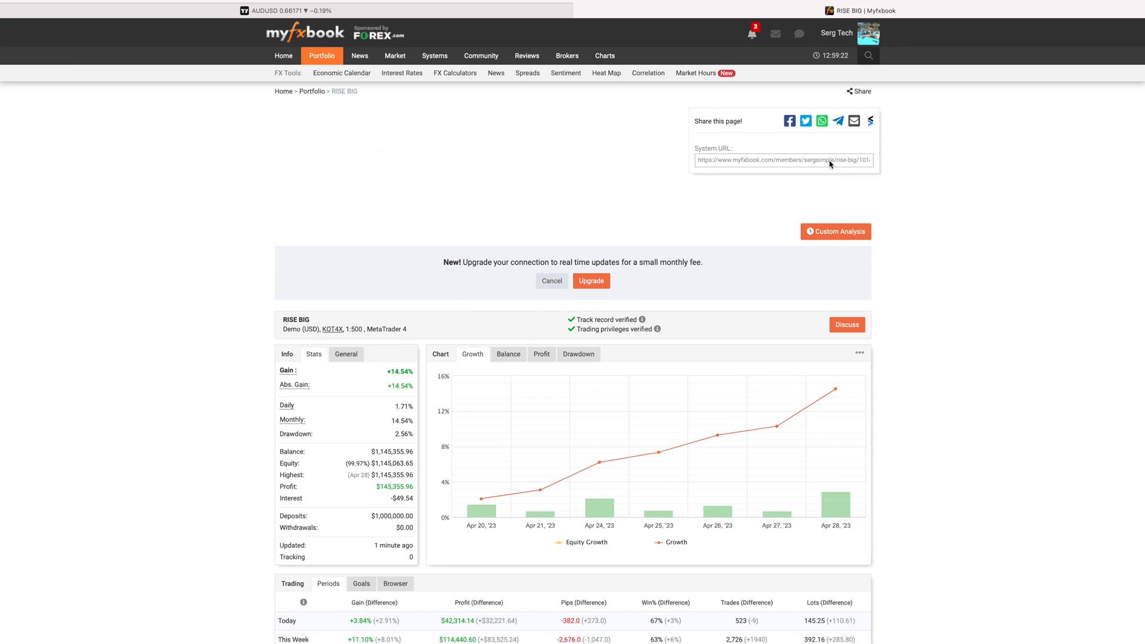
{"action": "mouse_move", "coordinate": [954, 212]}
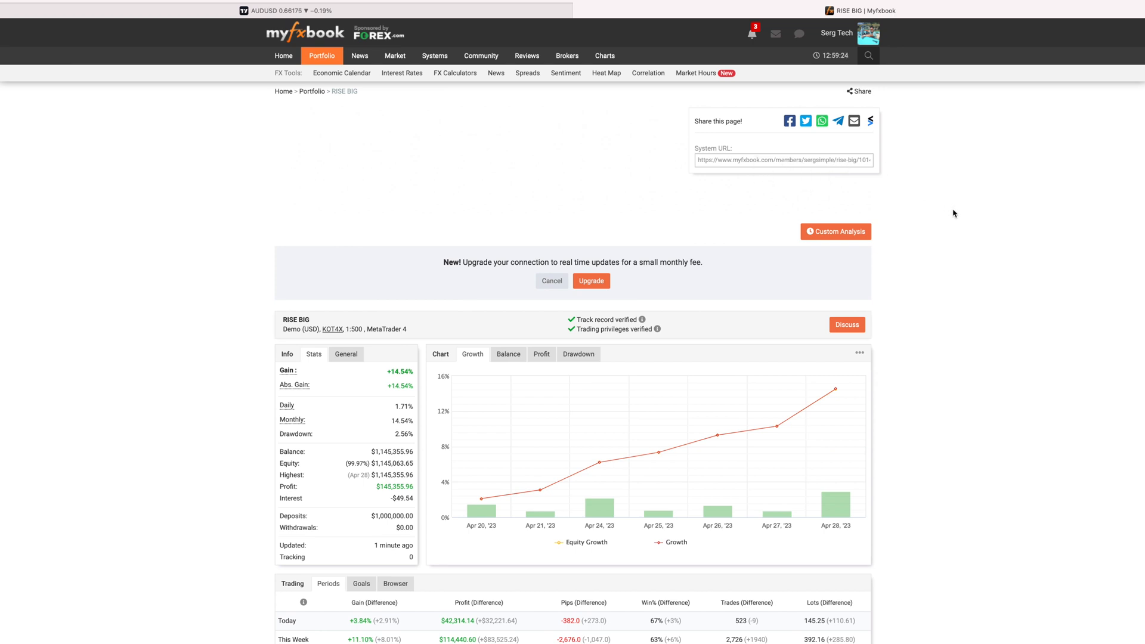